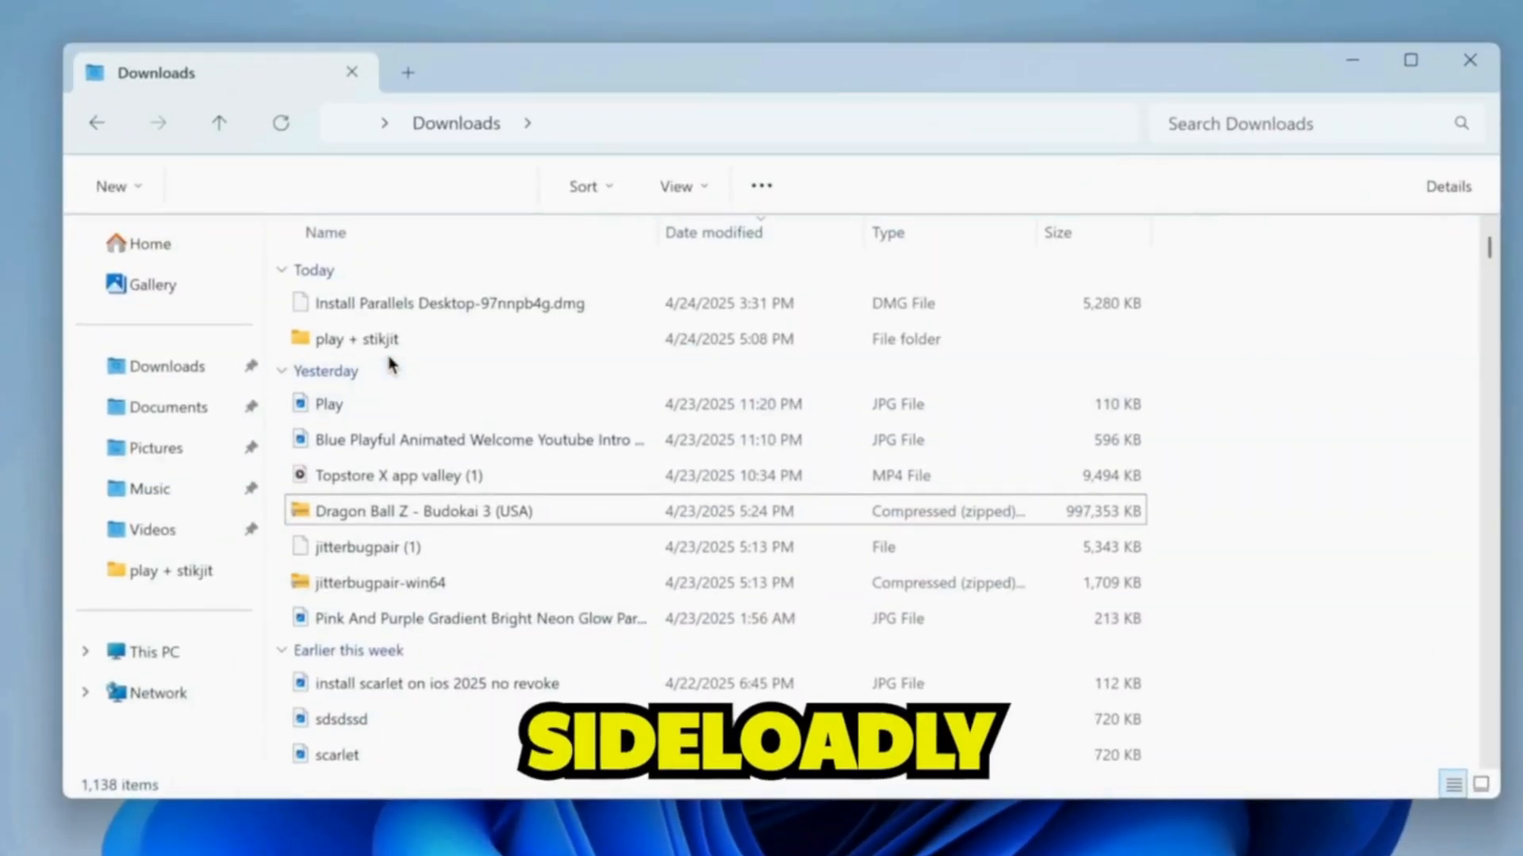
Open the 'play + stikjit' folder in Downloads and run iTunes64Setup.
{"action": "double_click", "coordinate": [357, 339]}
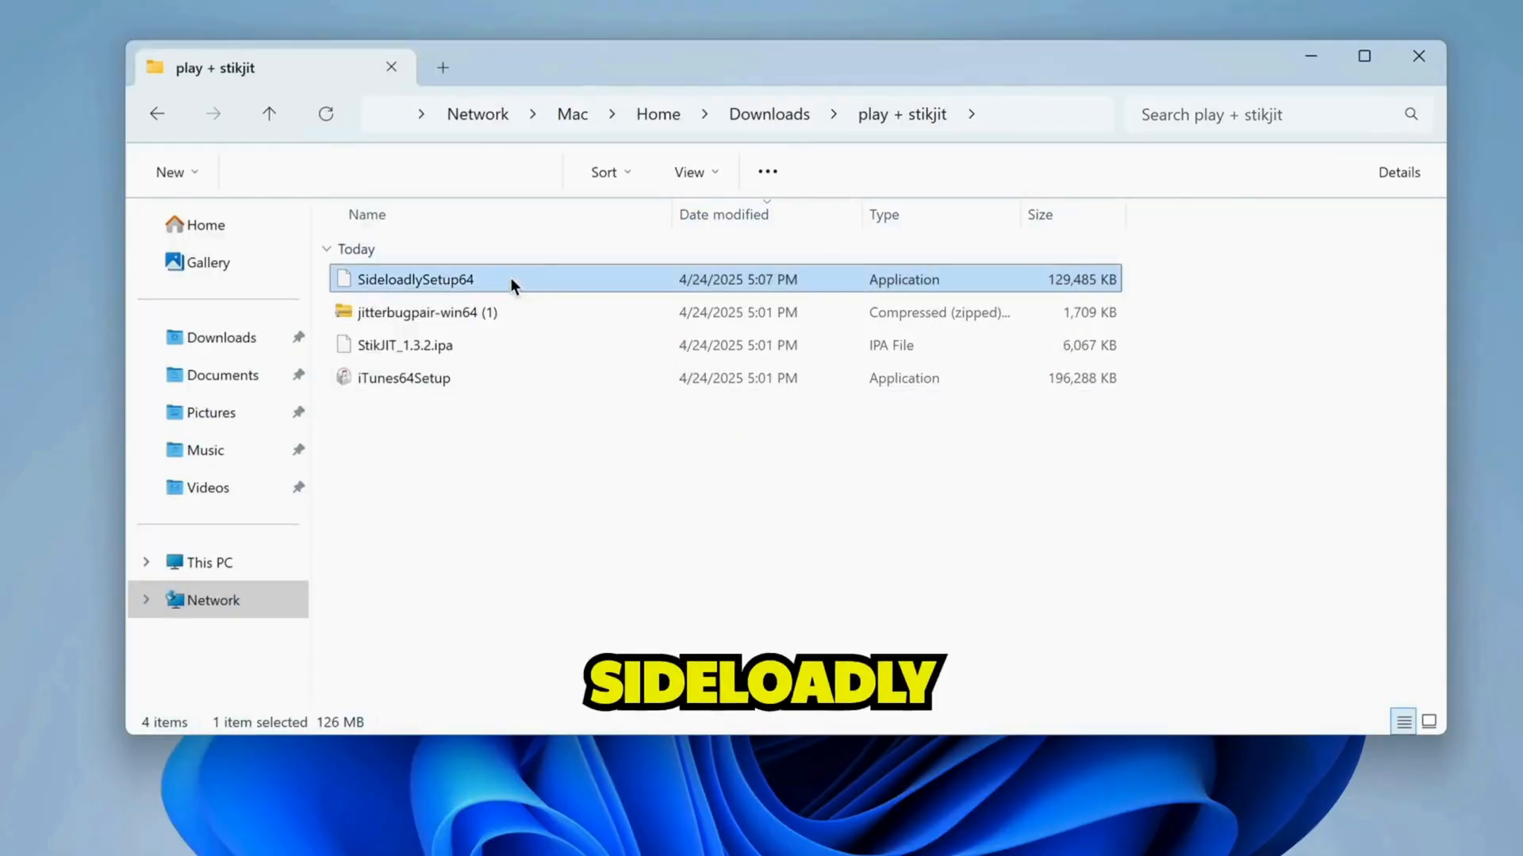
{"action": "left_click", "coordinate": [403, 345]}
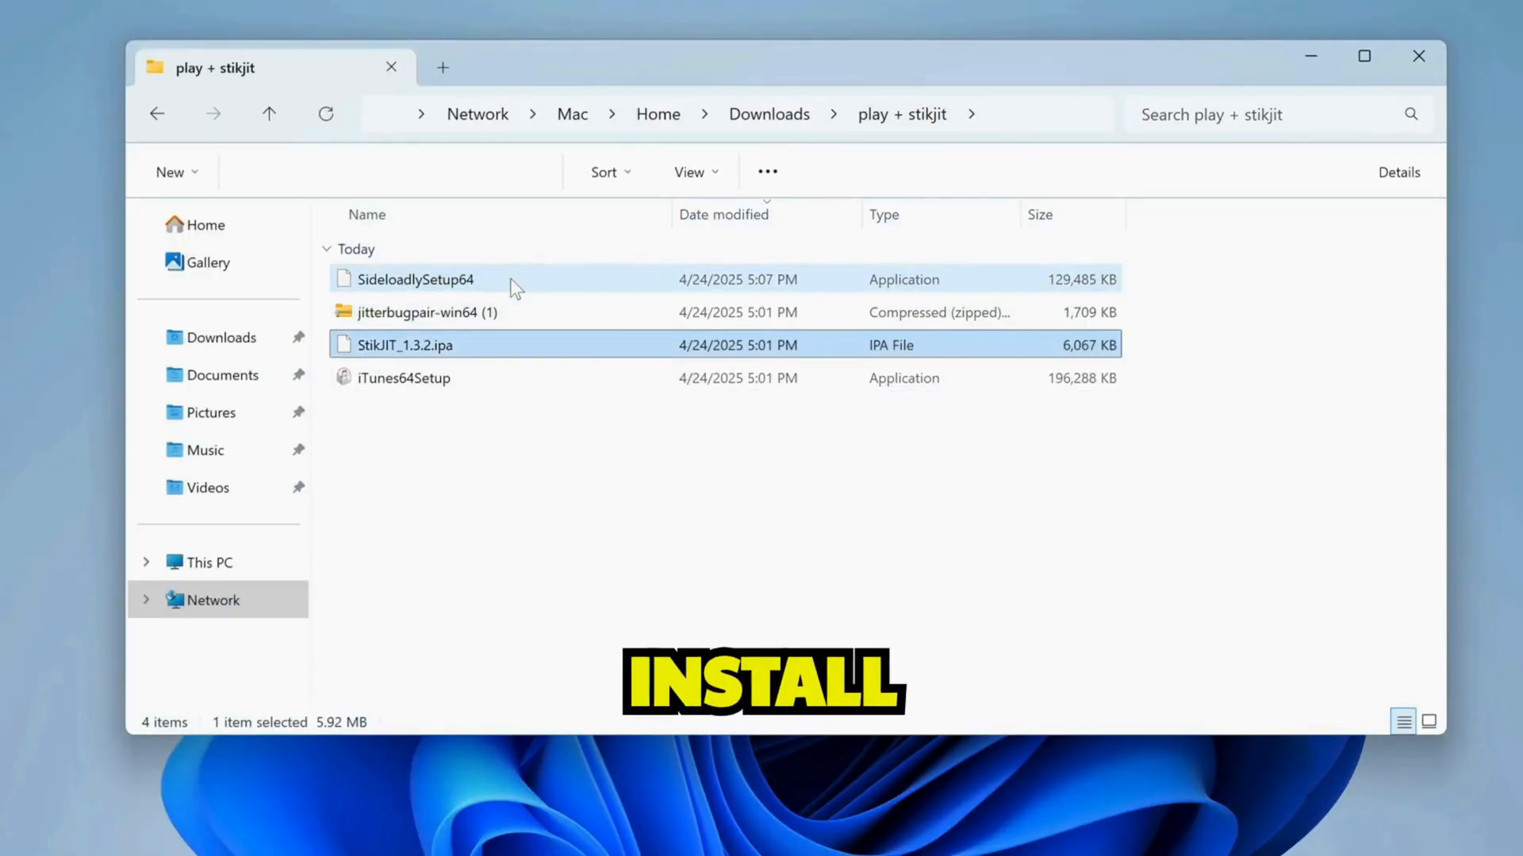
{"action": "double_click", "coordinate": [404, 377]}
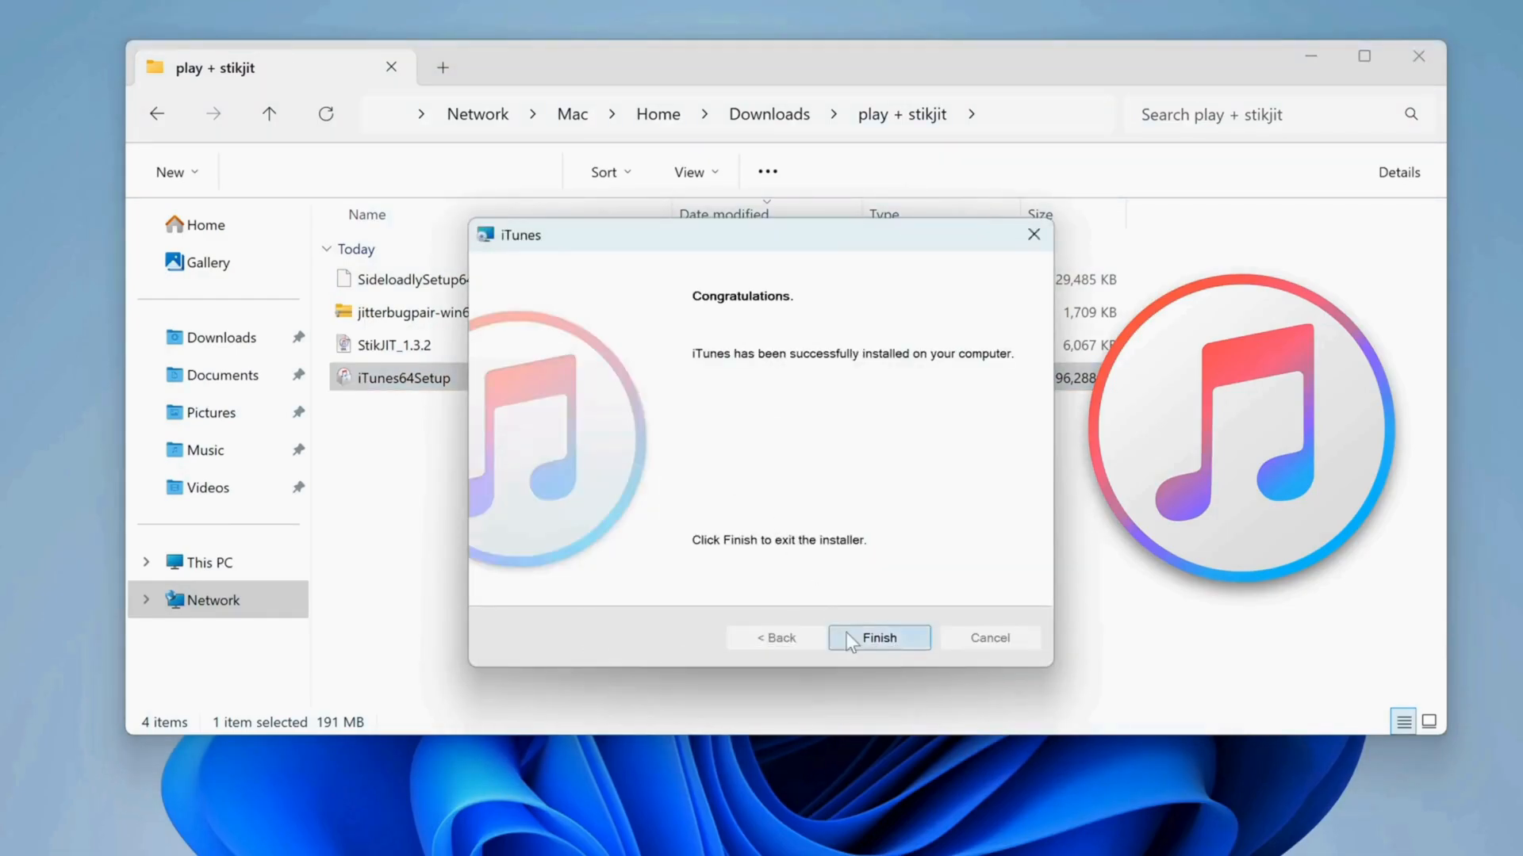
Finish the iTunes installer and decline restarting the computer now.
{"action": "left_click", "coordinate": [879, 638]}
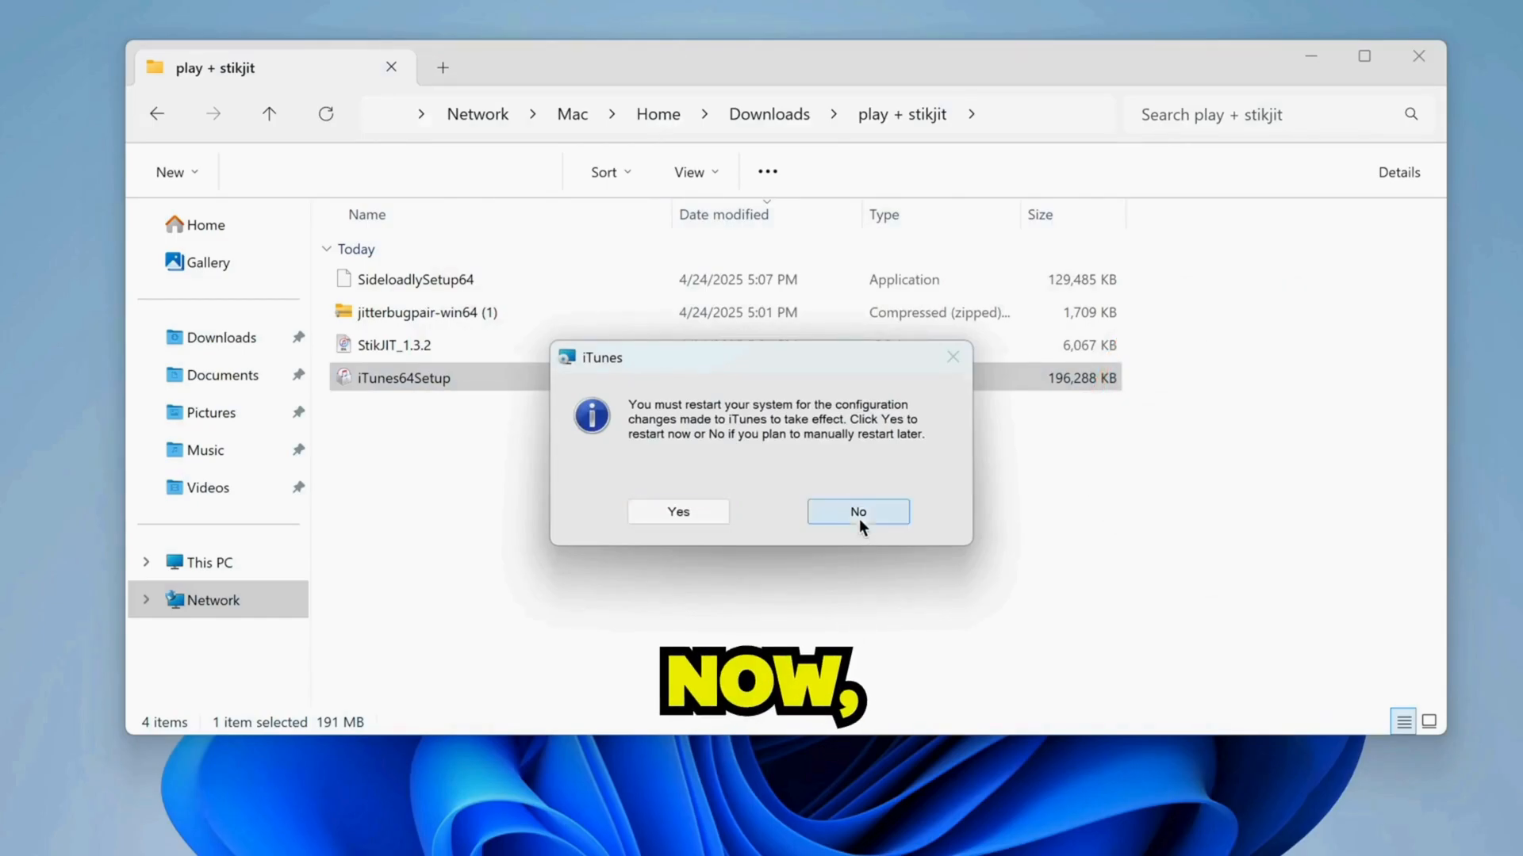
{"action": "left_click", "coordinate": [858, 512]}
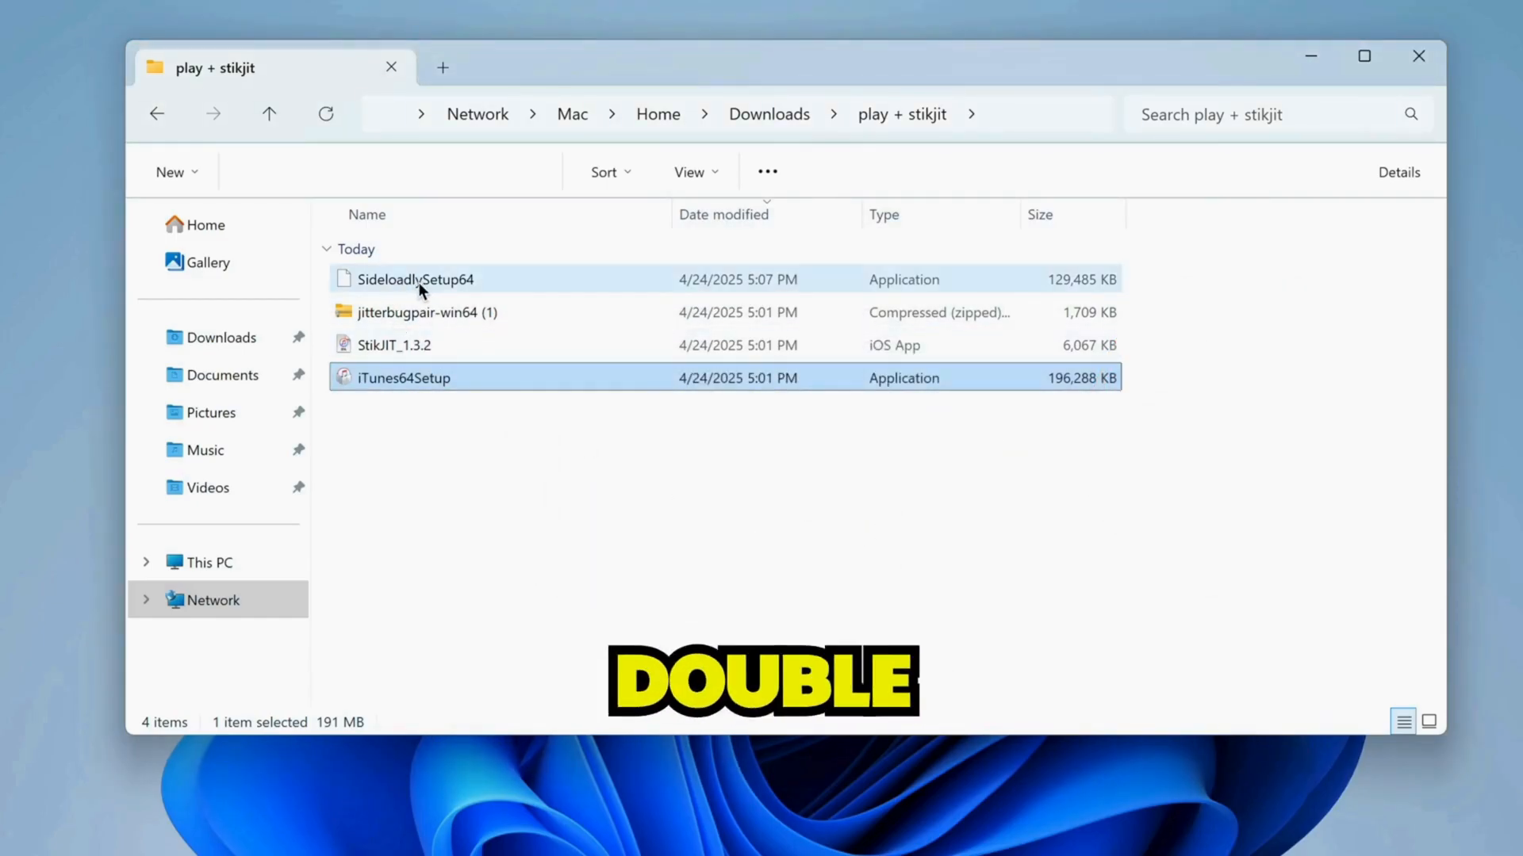
Install Sideloadly v0.55.5 from SideloadlySetup64 to the default folder and launch it.
{"action": "double_click", "coordinate": [414, 279]}
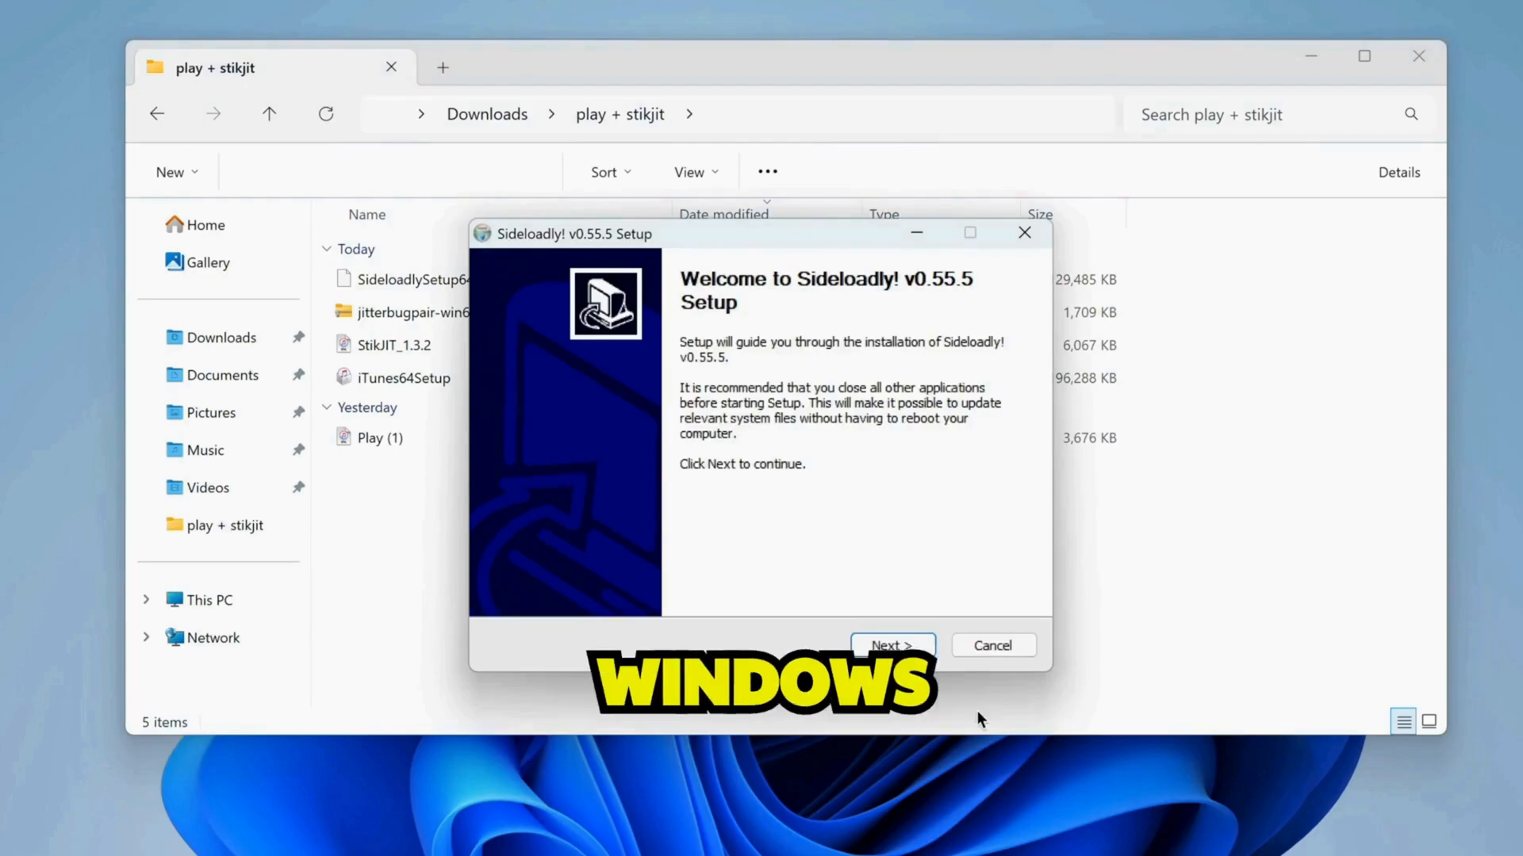
{"action": "left_click", "coordinate": [892, 646]}
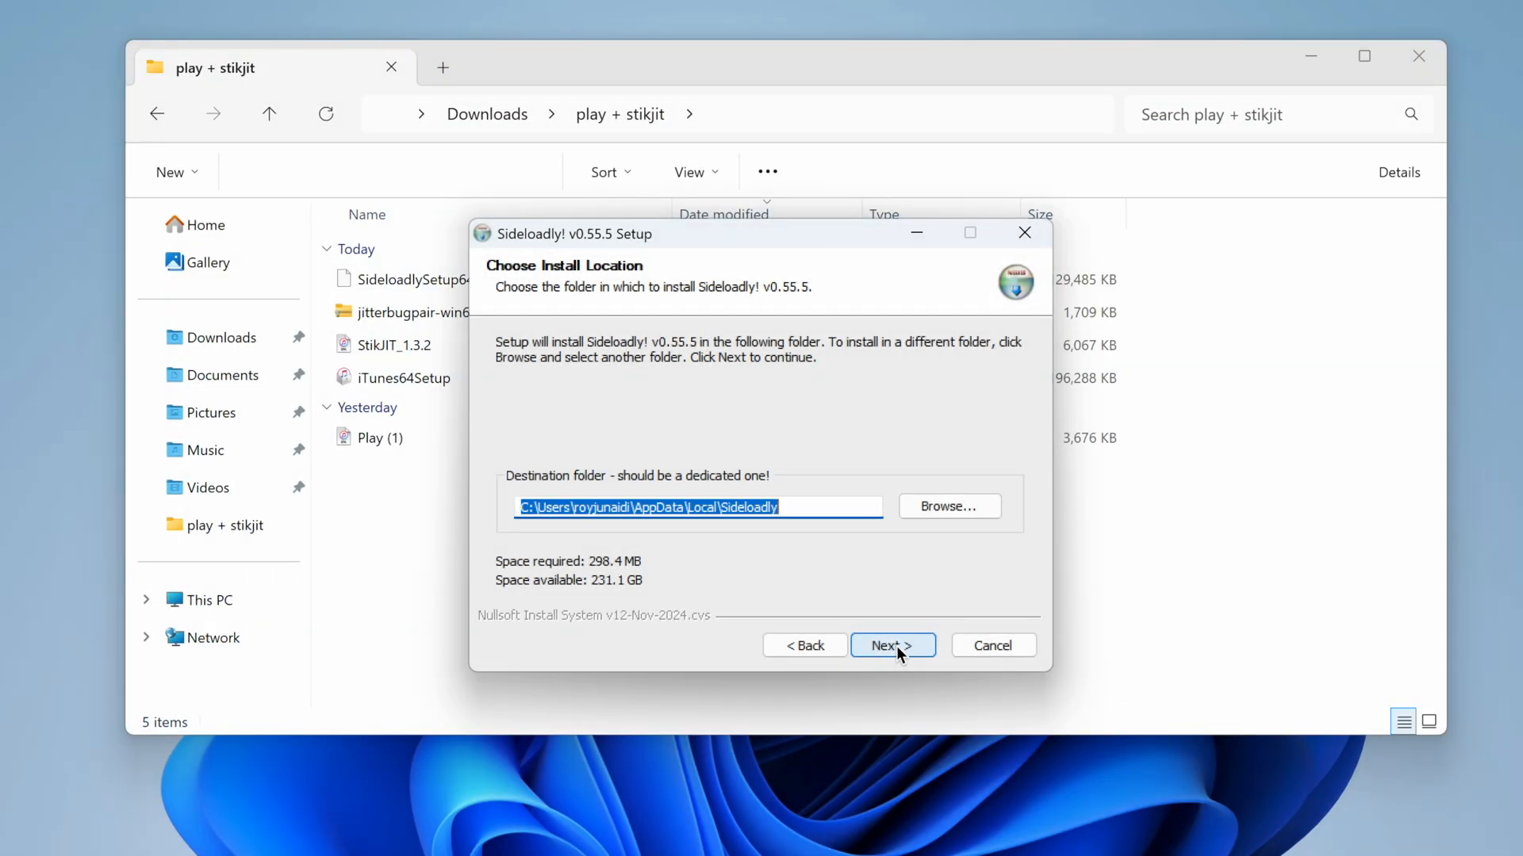
{"action": "left_click", "coordinate": [893, 645]}
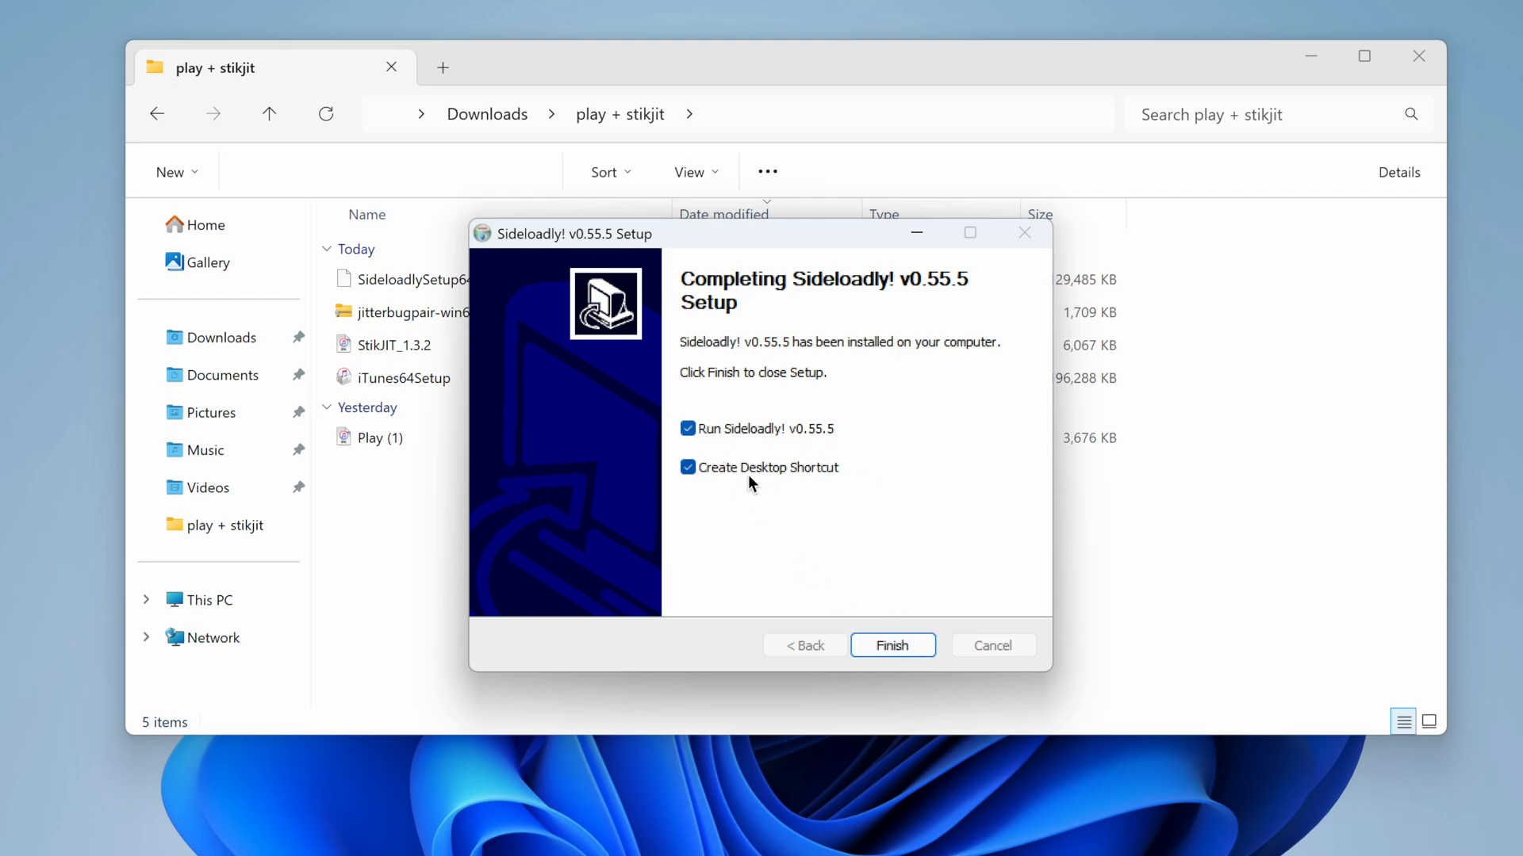
{"action": "left_click", "coordinate": [893, 646]}
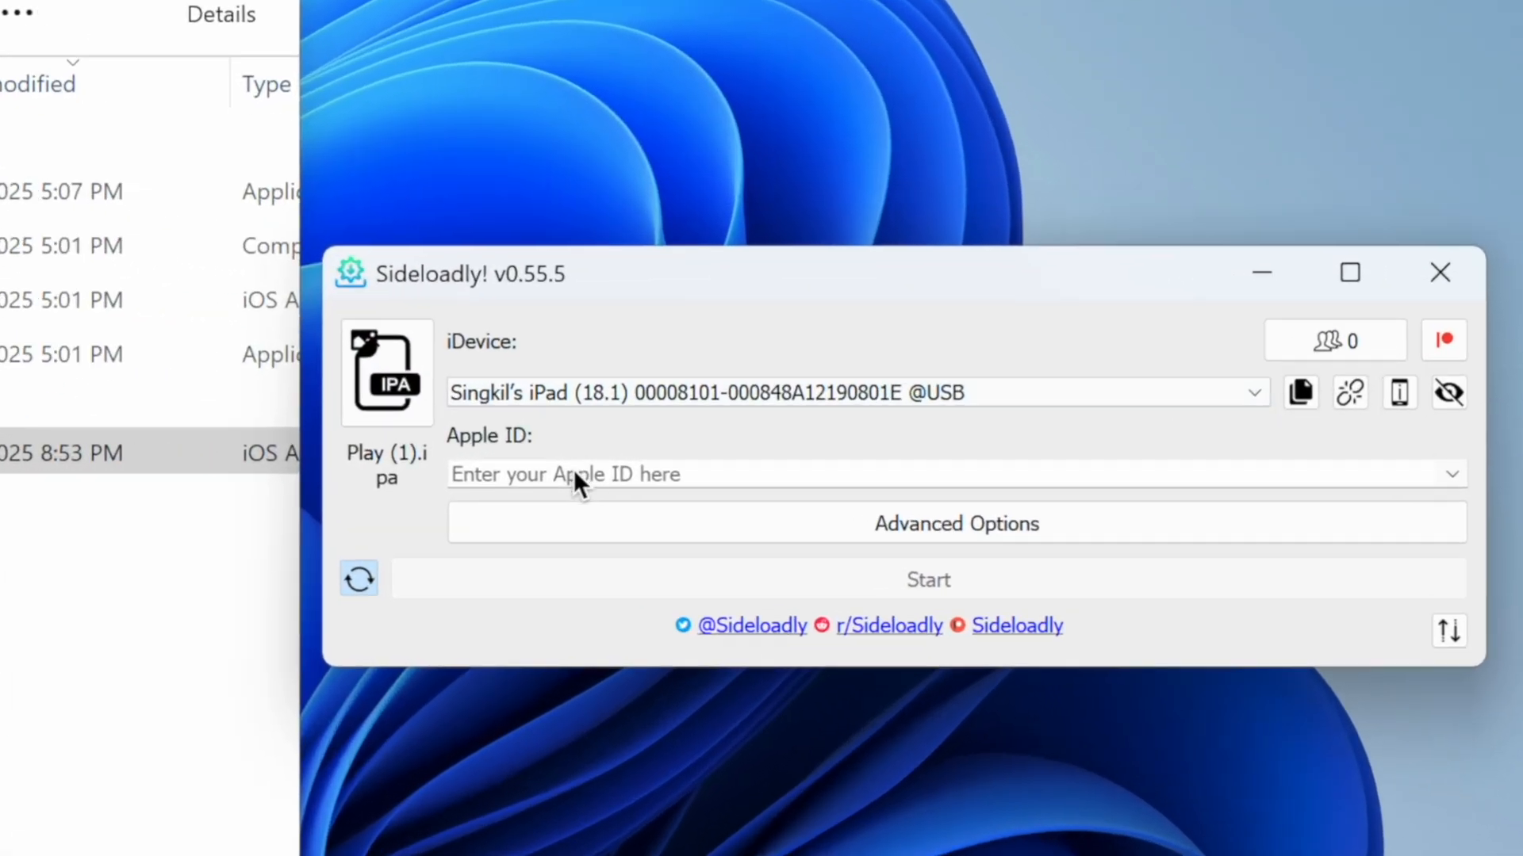
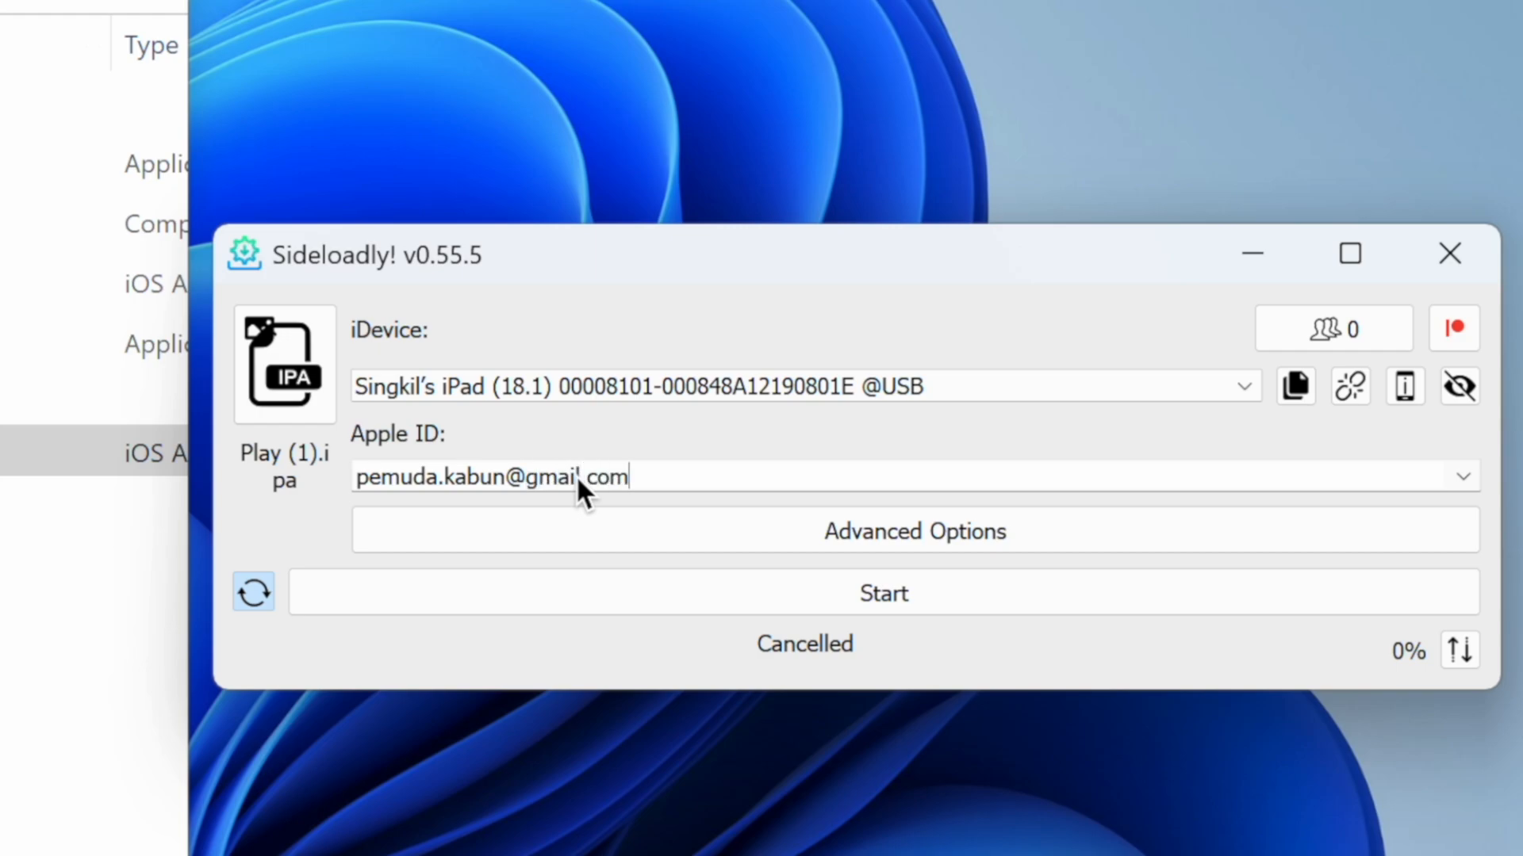
{"action": "left_click", "coordinate": [884, 594]}
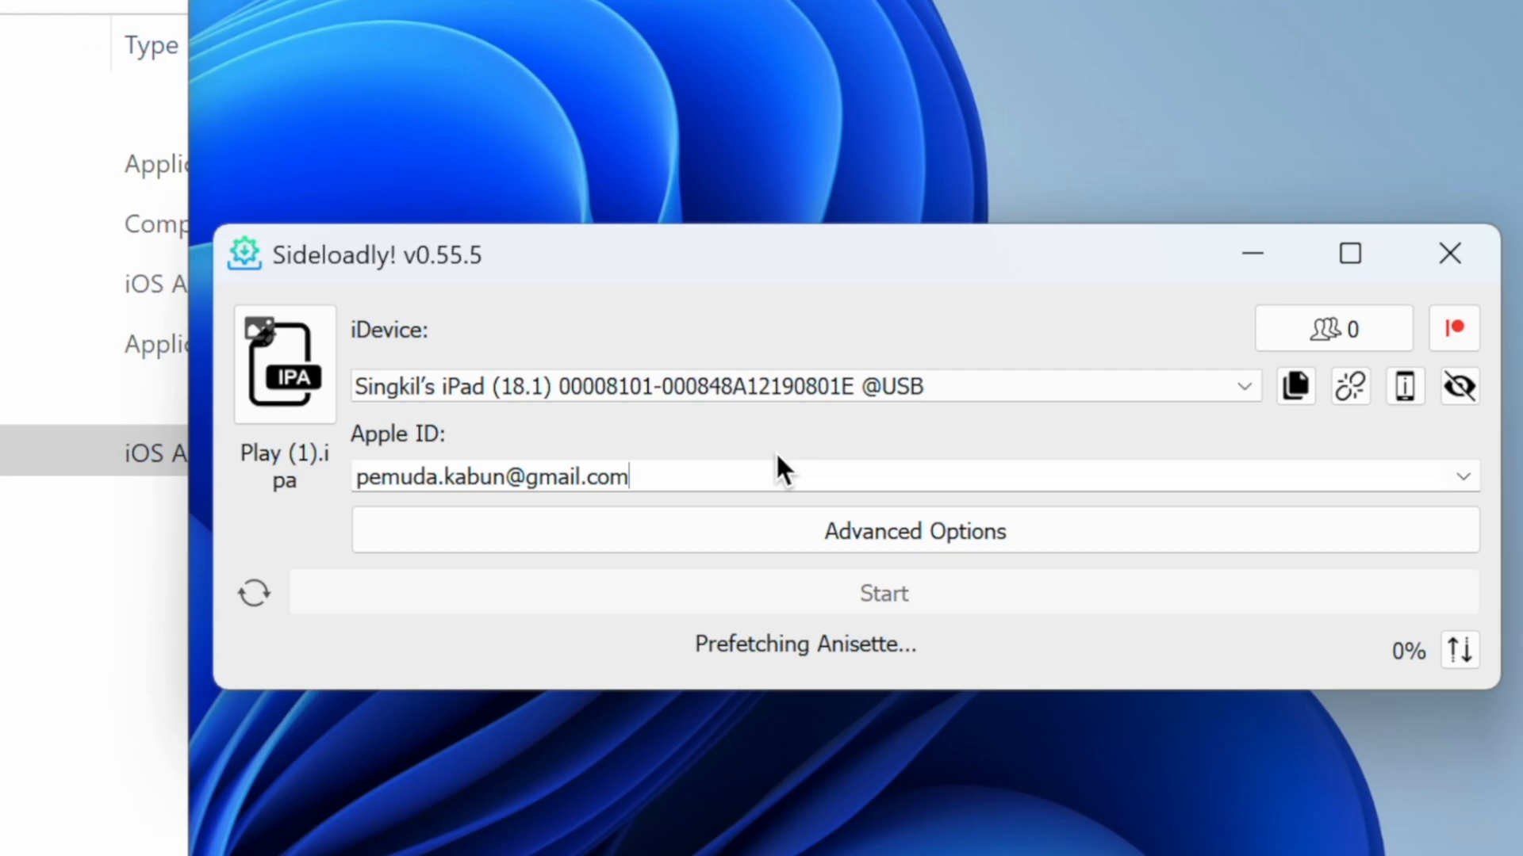
{"action": "left_click", "coordinate": [885, 593]}
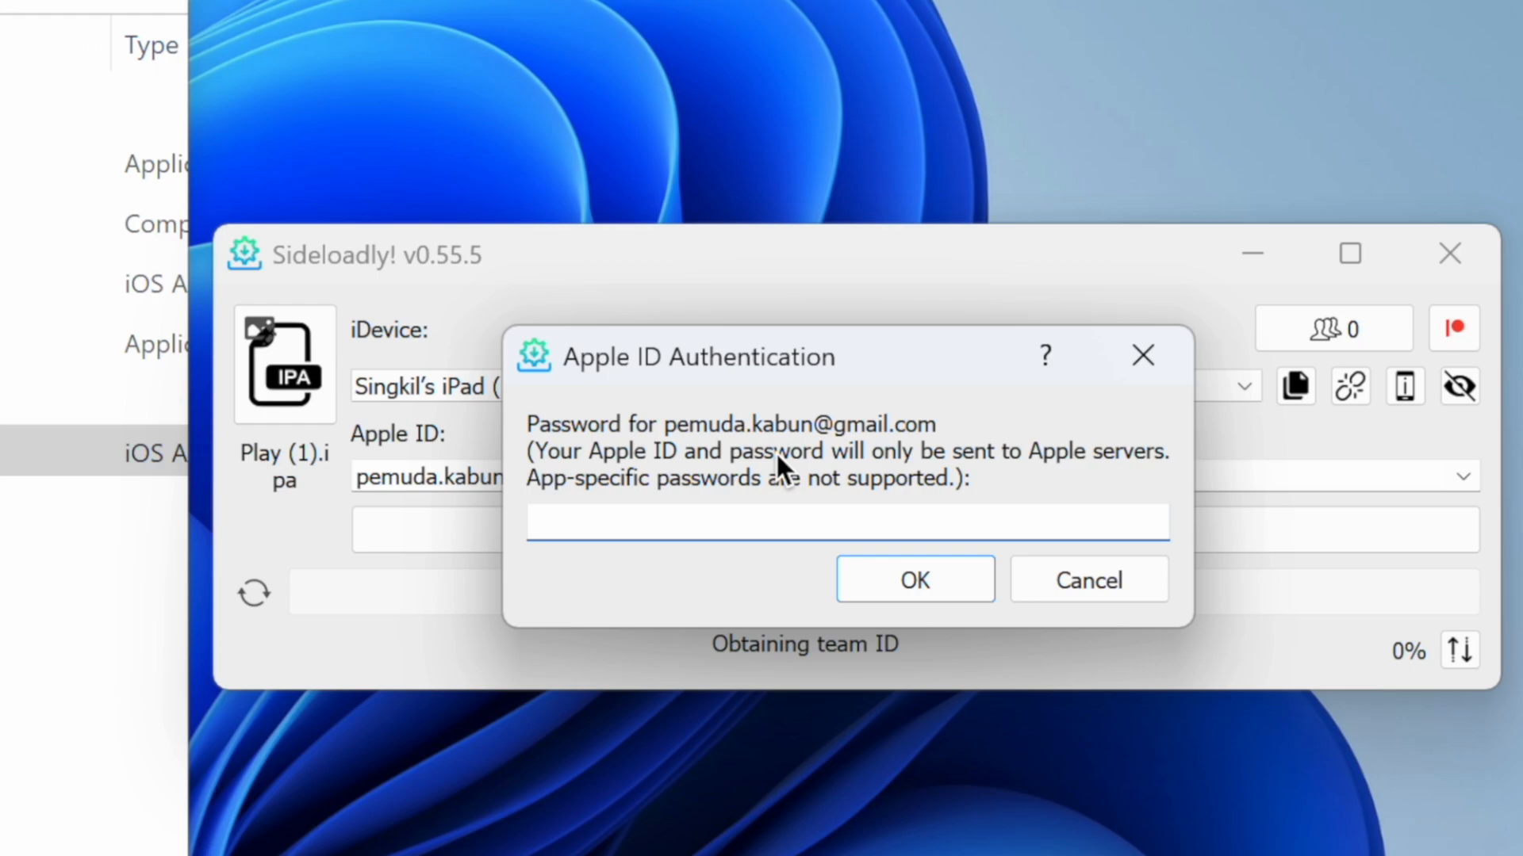
{"action": "type", "text": "***"}
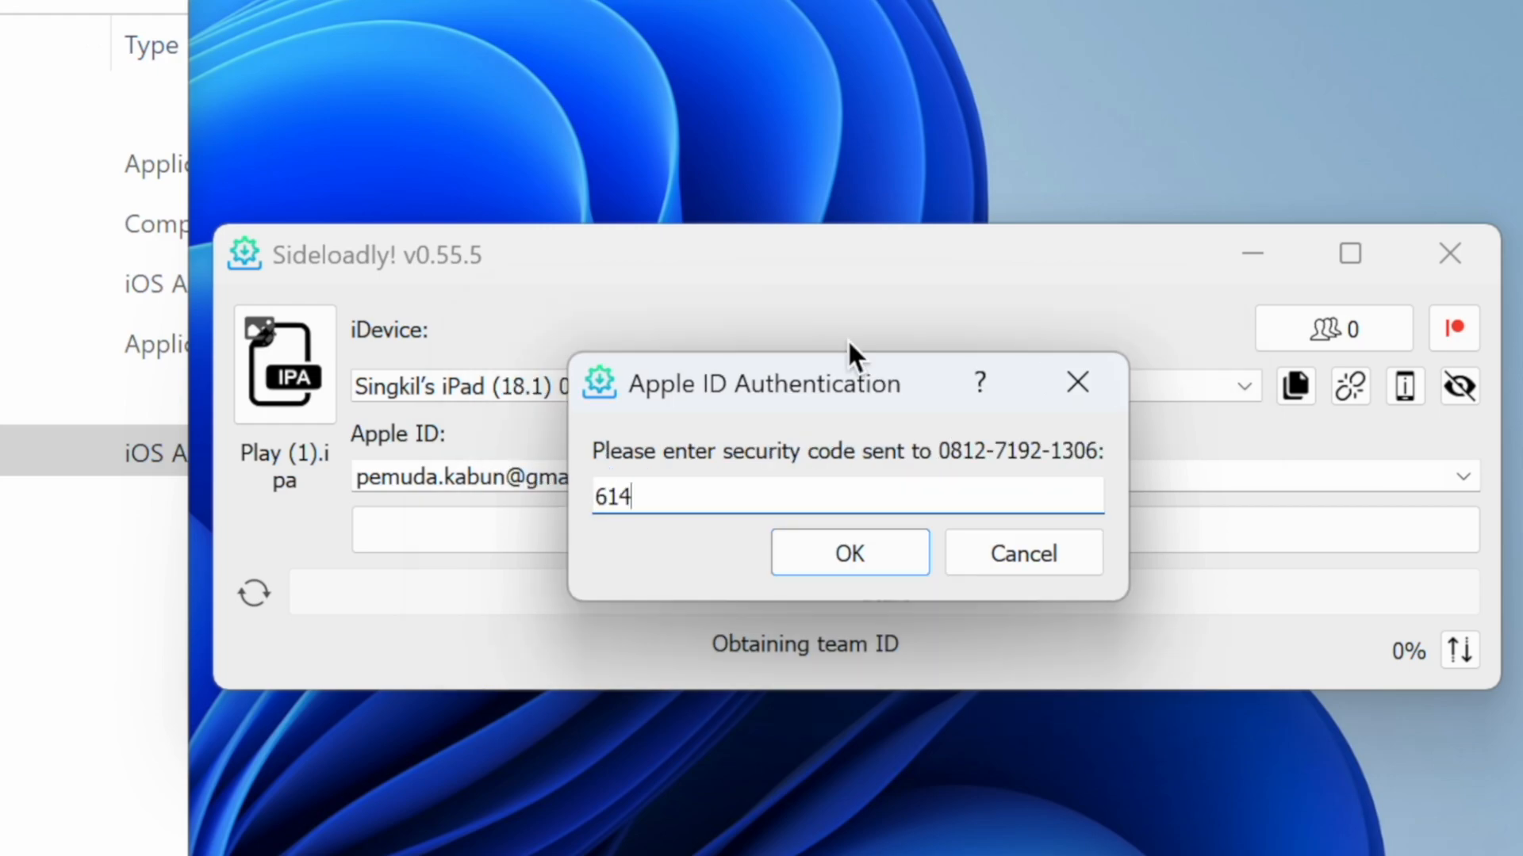
{"action": "left_click", "coordinate": [851, 552]}
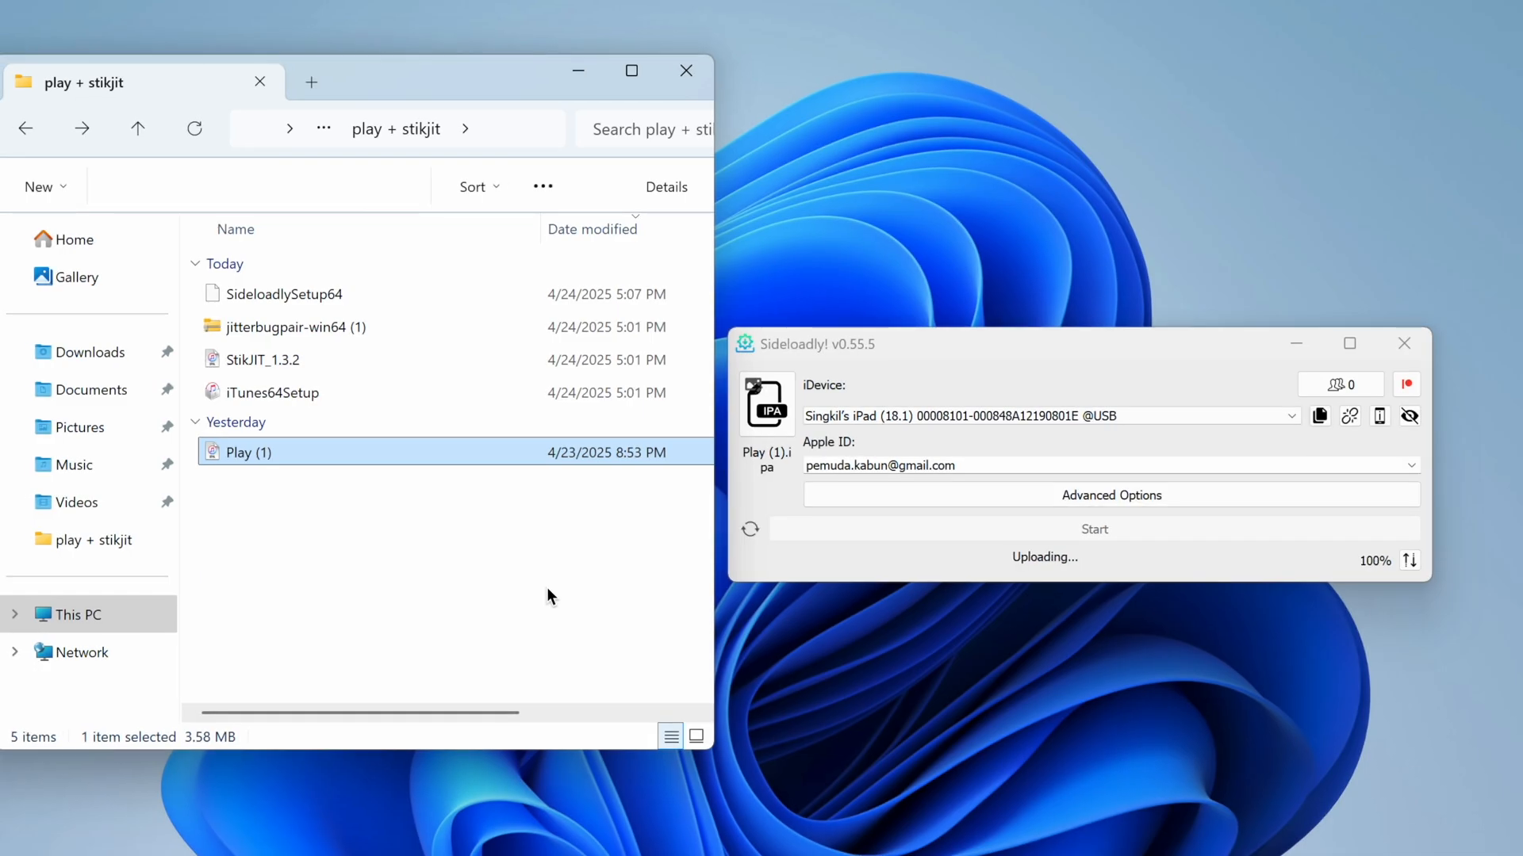
Trust this computer on the iPad, then sideload StikJIT_1.3.2.ipa with Sideloadly.
{"action": "left_click", "coordinate": [262, 360]}
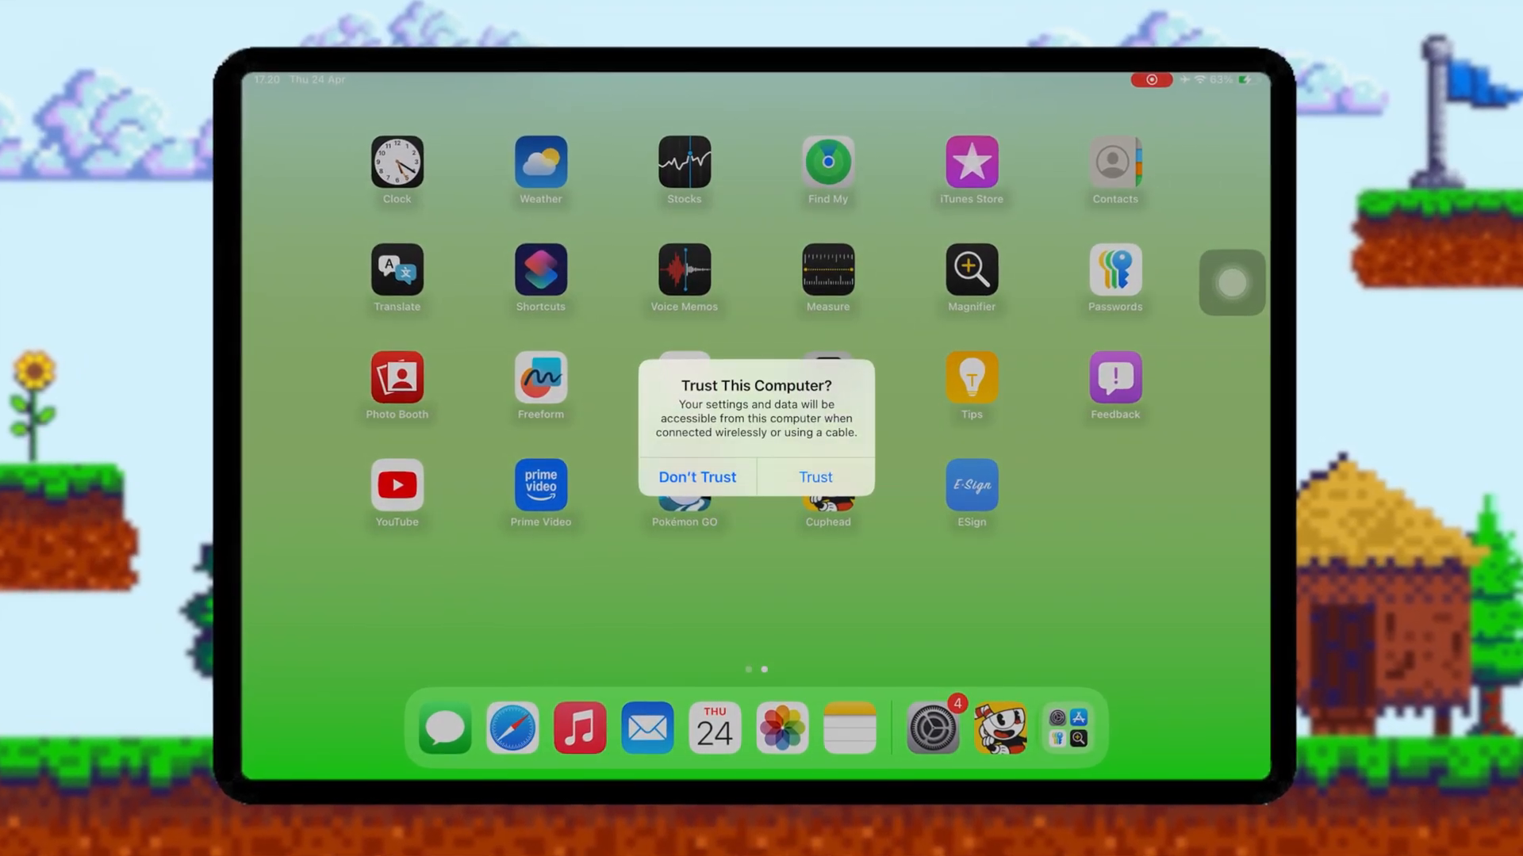
{"action": "left_click", "coordinate": [815, 476]}
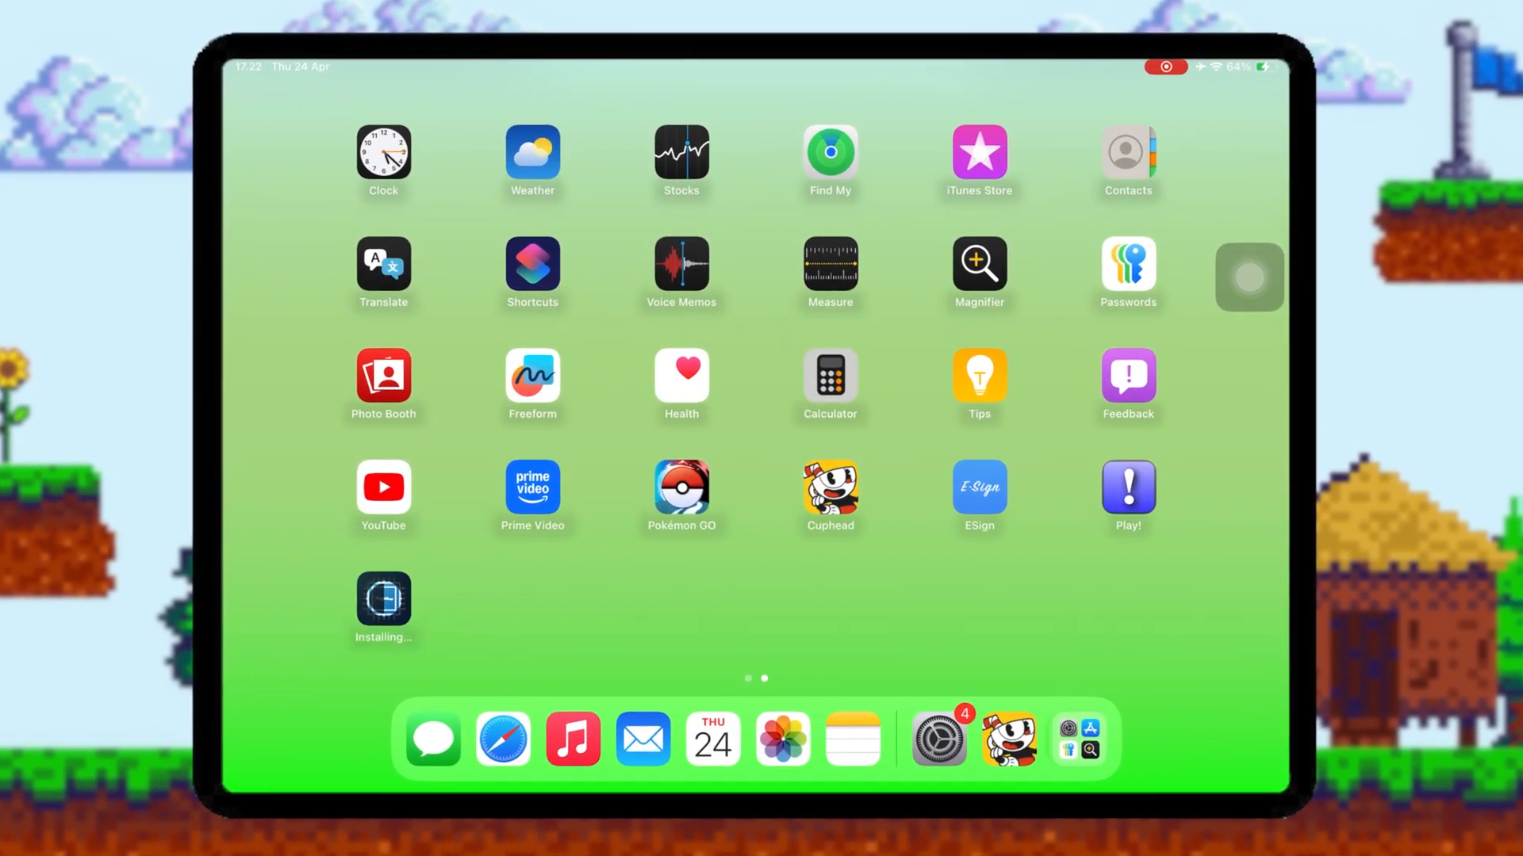
{"action": "left_click", "coordinate": [383, 599]}
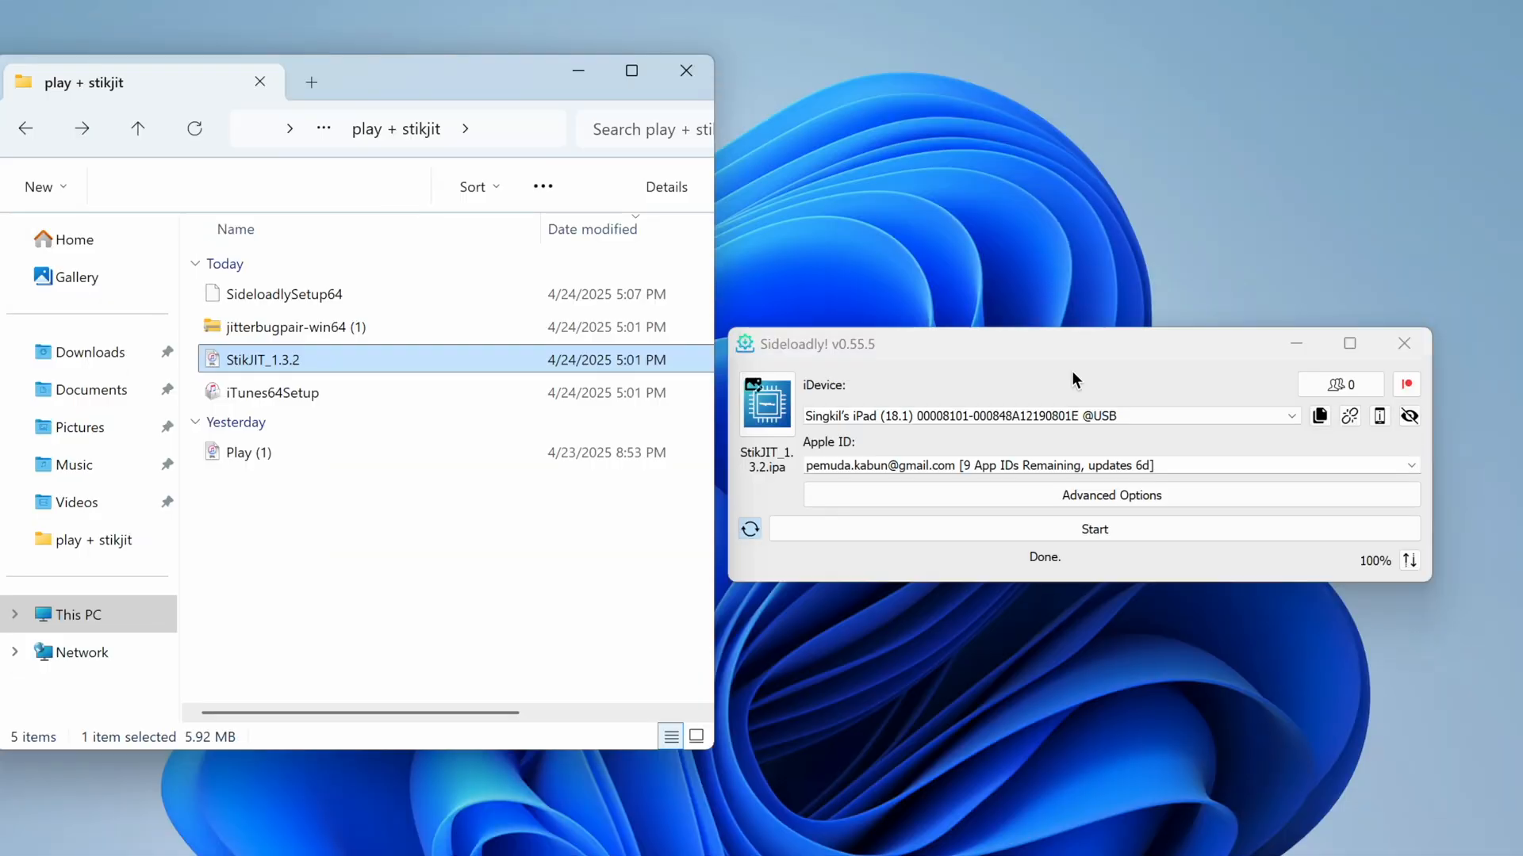
{"action": "left_click", "coordinate": [295, 327]}
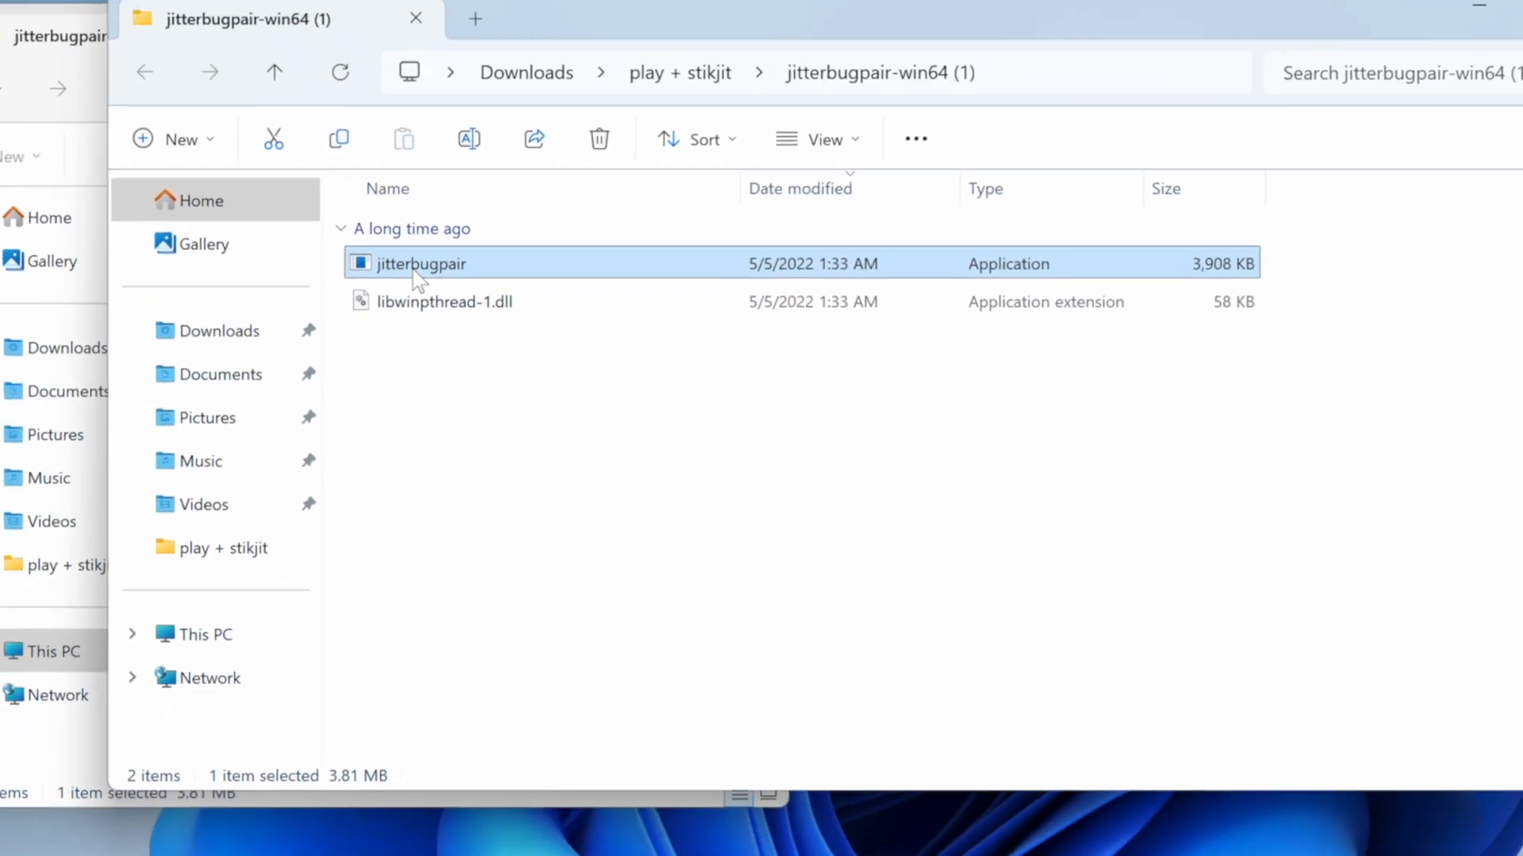
Run jitterbugpair to create the iPad pairing file and open its Send to options.
{"action": "double_click", "coordinate": [421, 263]}
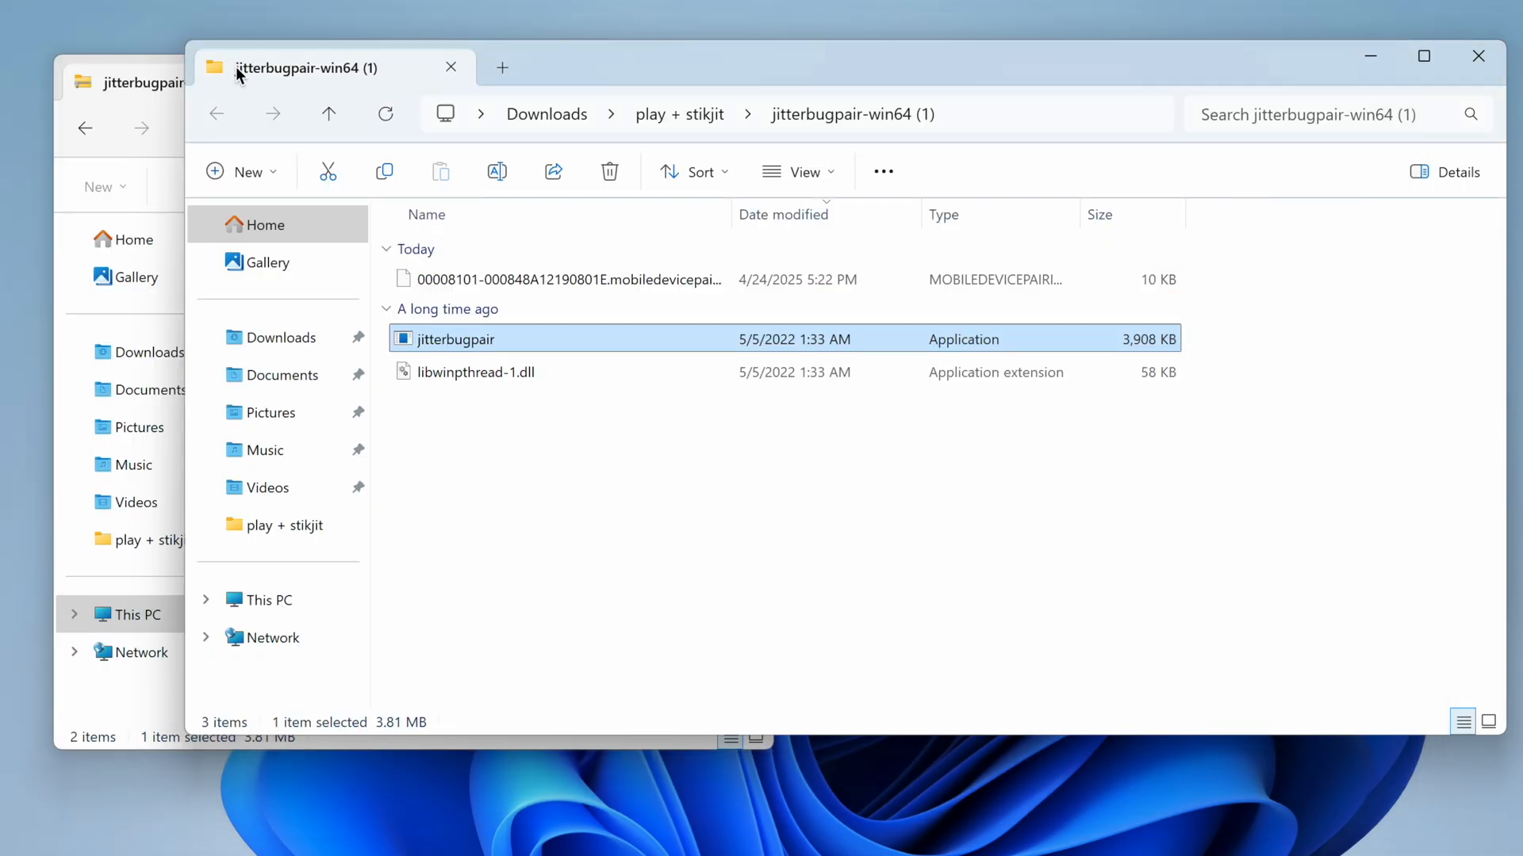
{"action": "left_click", "coordinate": [569, 280]}
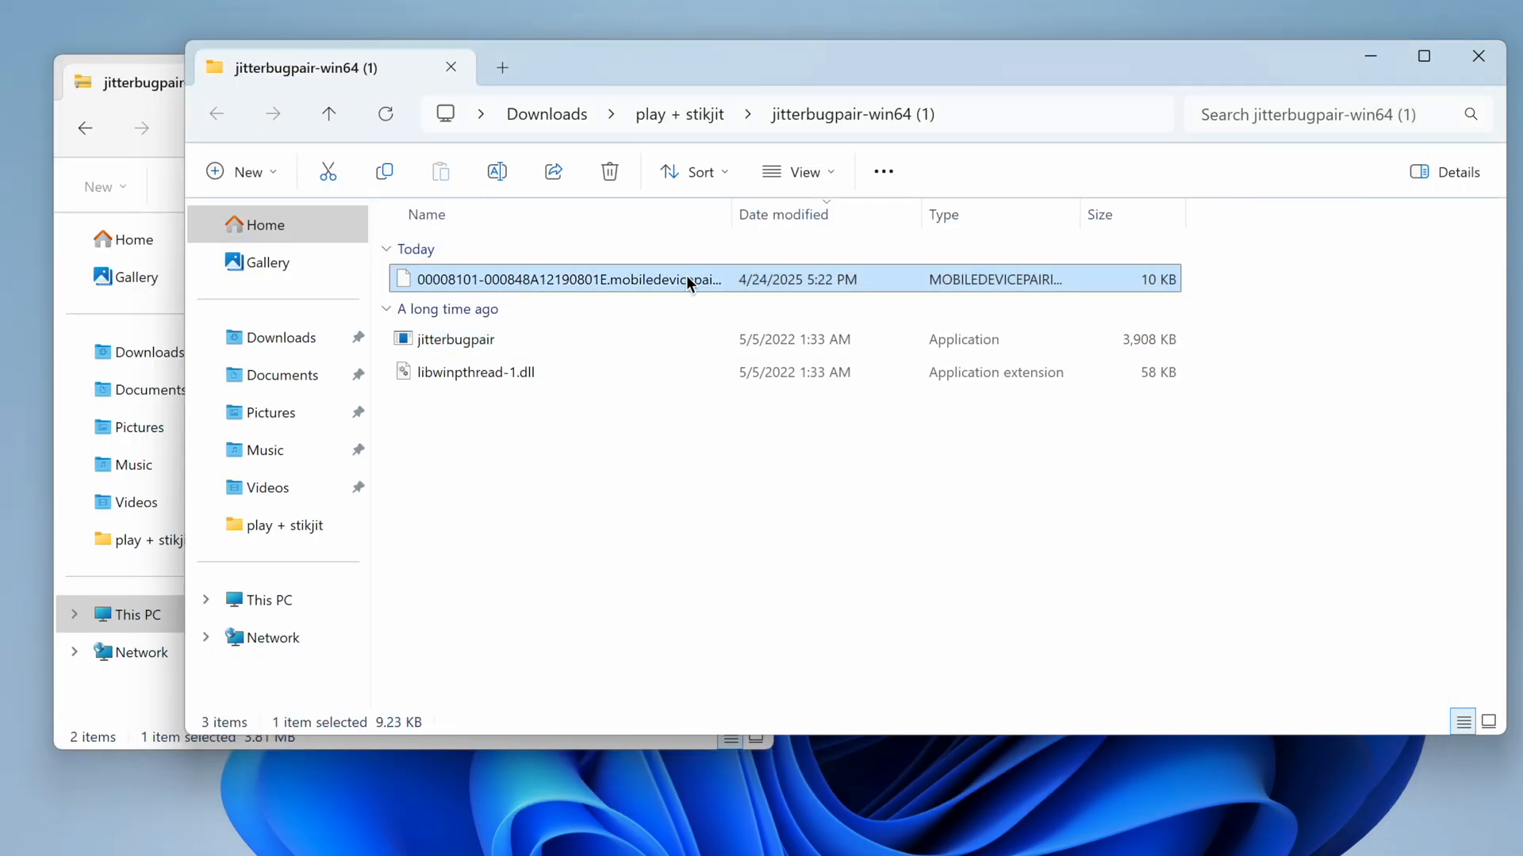
{"action": "mouse_move", "coordinate": [813, 224]}
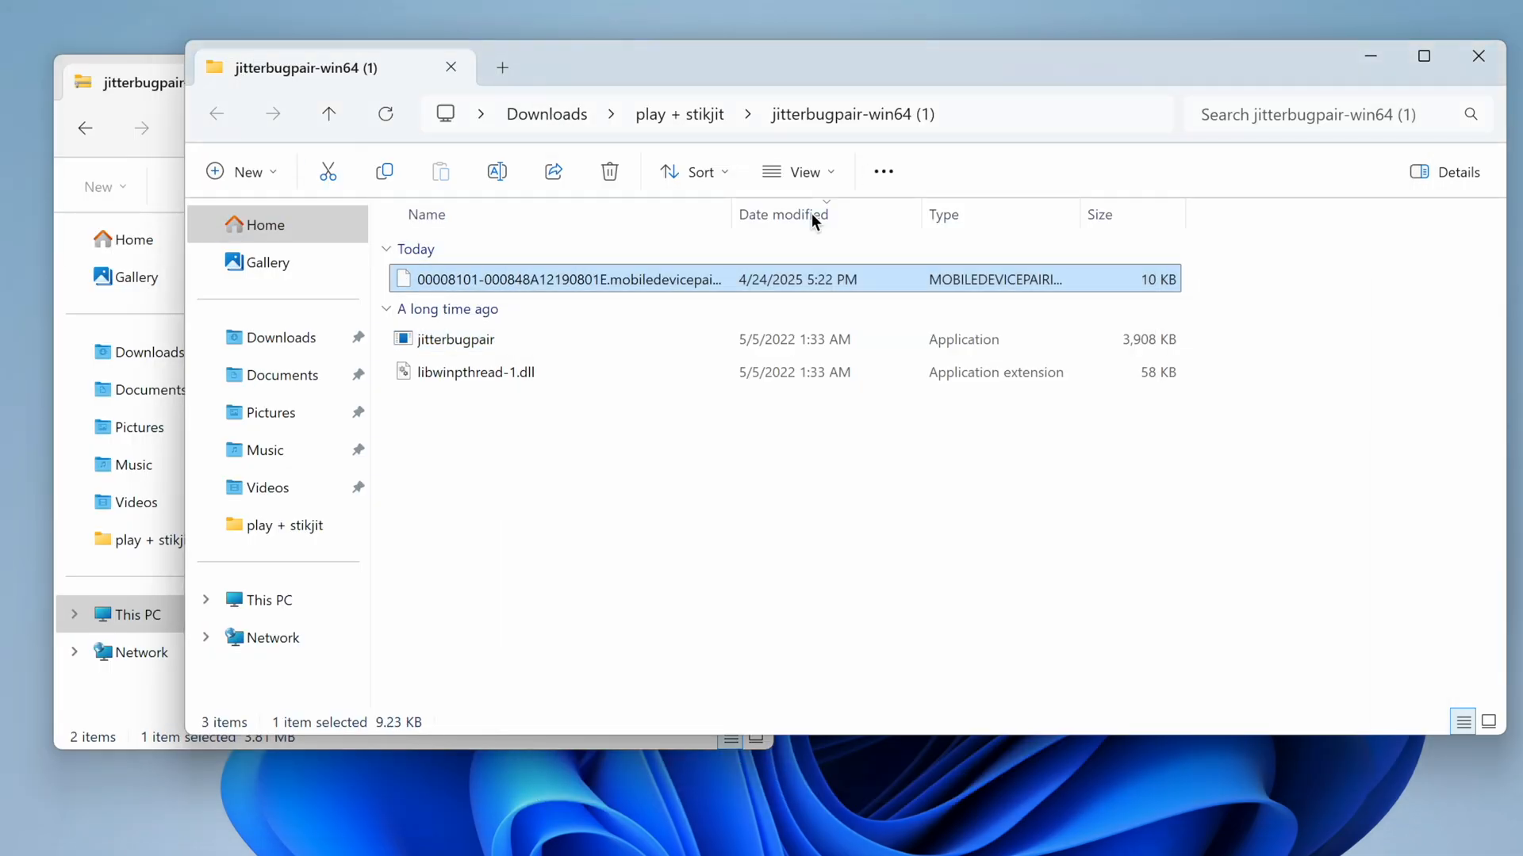
{"action": "right_click", "coordinate": [568, 280]}
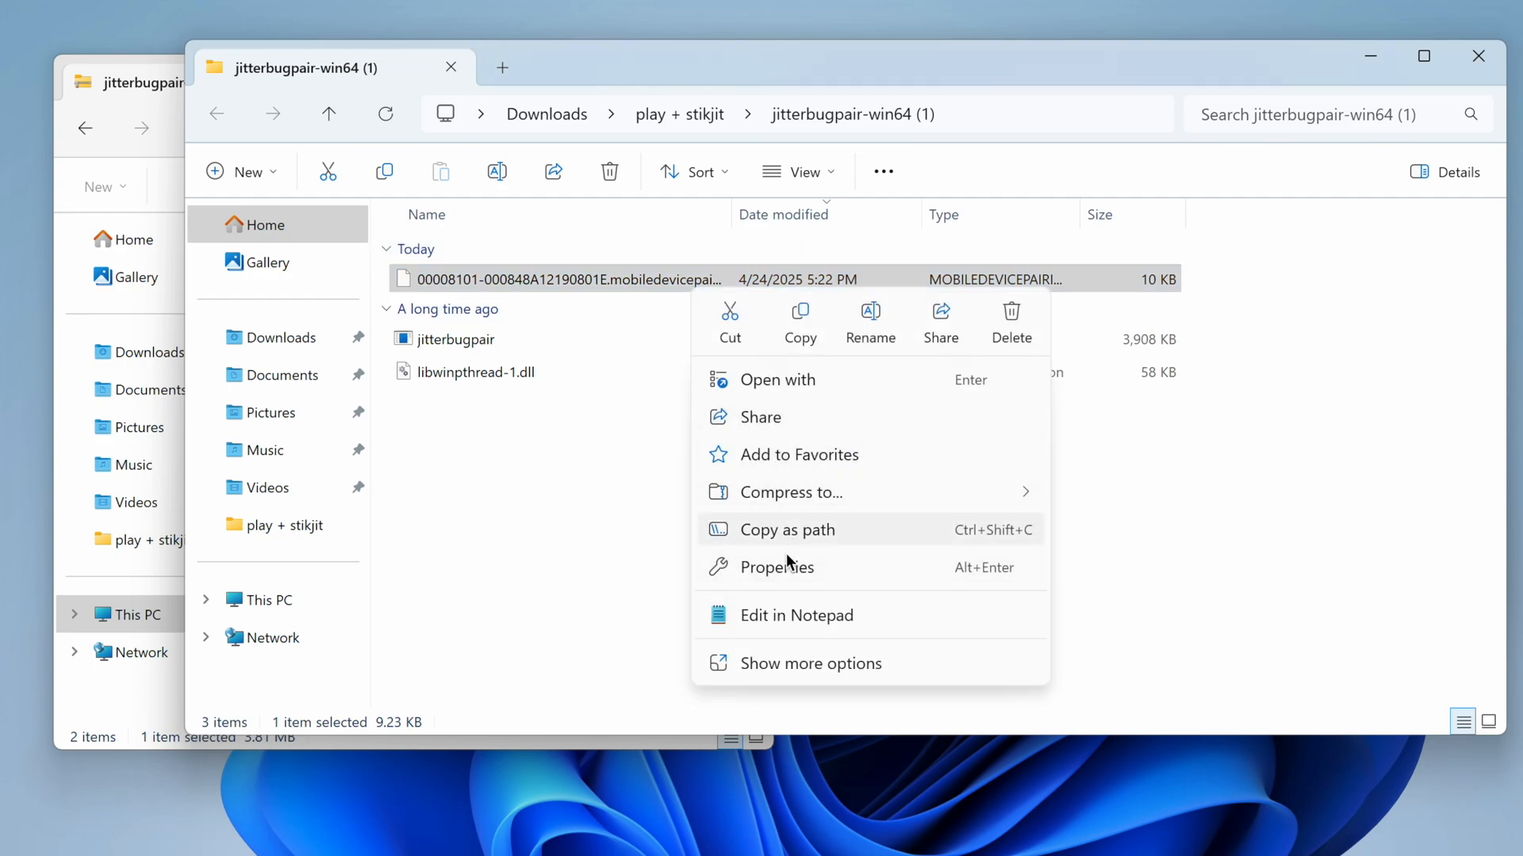
{"action": "mouse_move", "coordinate": [811, 387]}
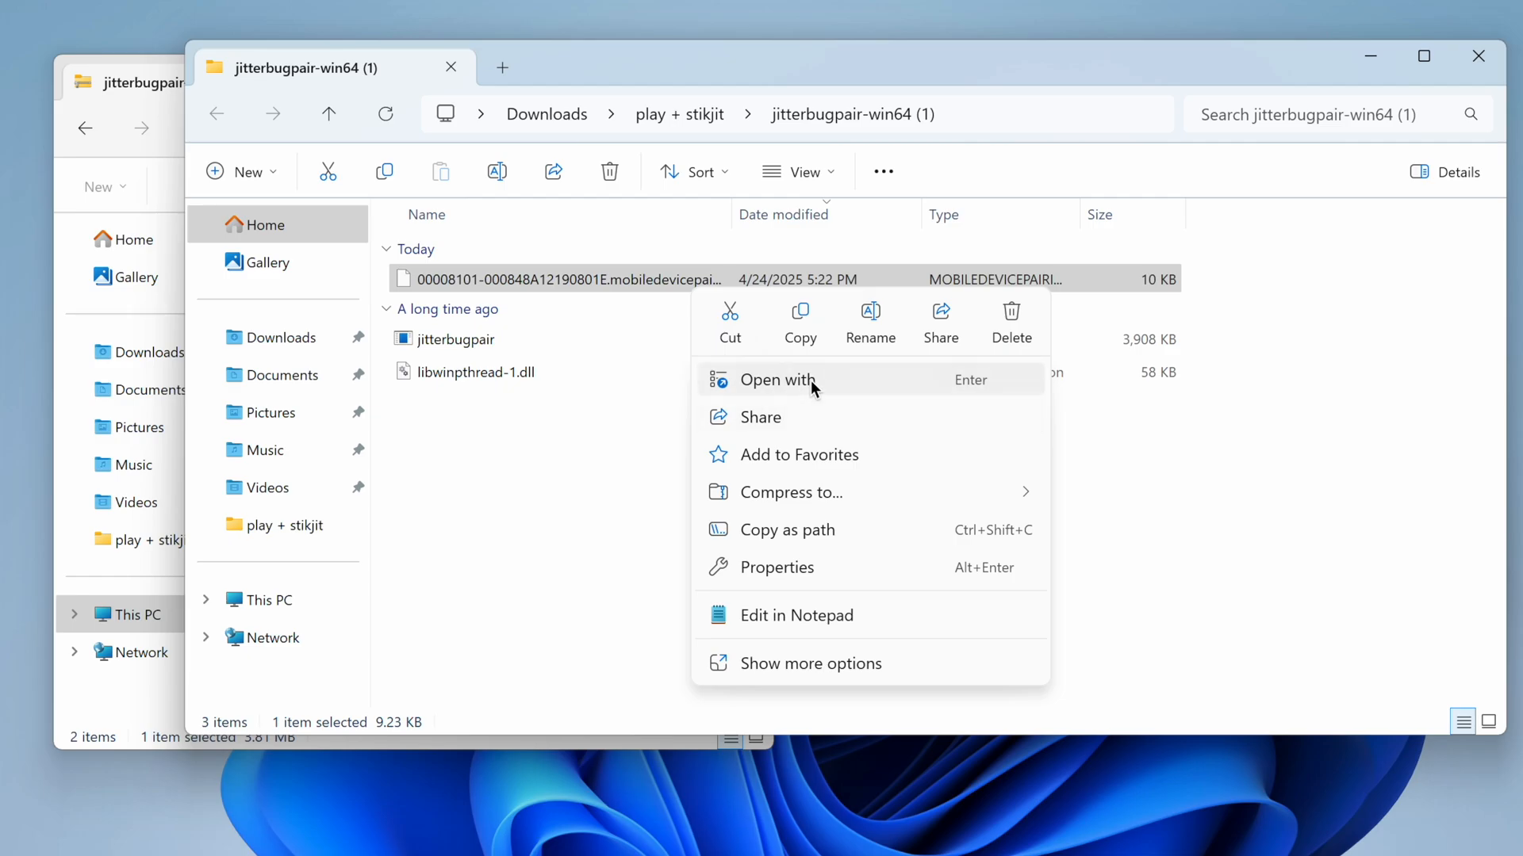
{"action": "left_click", "coordinate": [811, 663]}
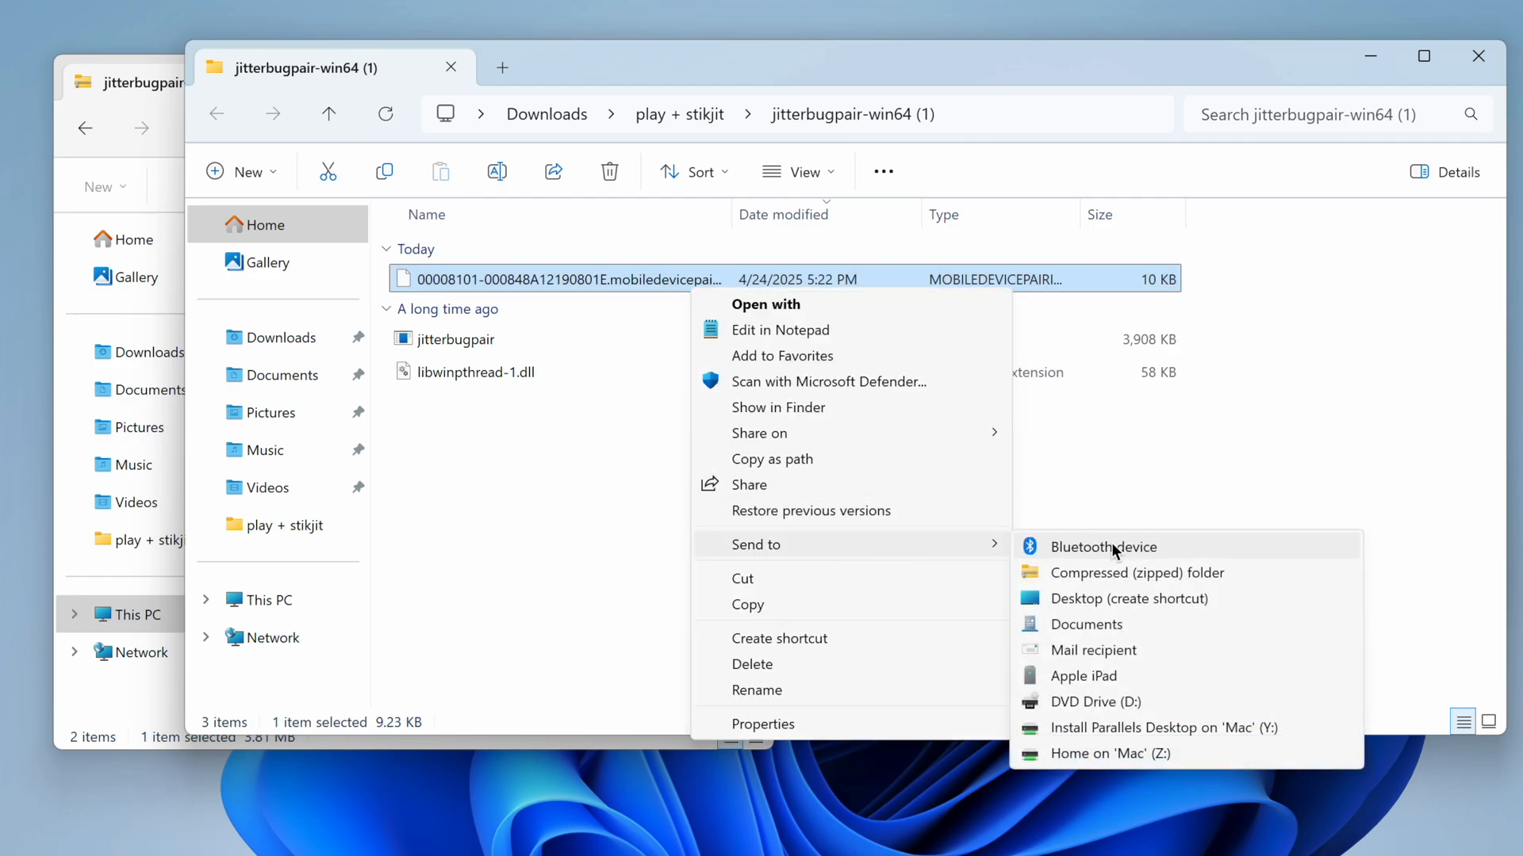
{"action": "mouse_move", "coordinate": [1105, 710]}
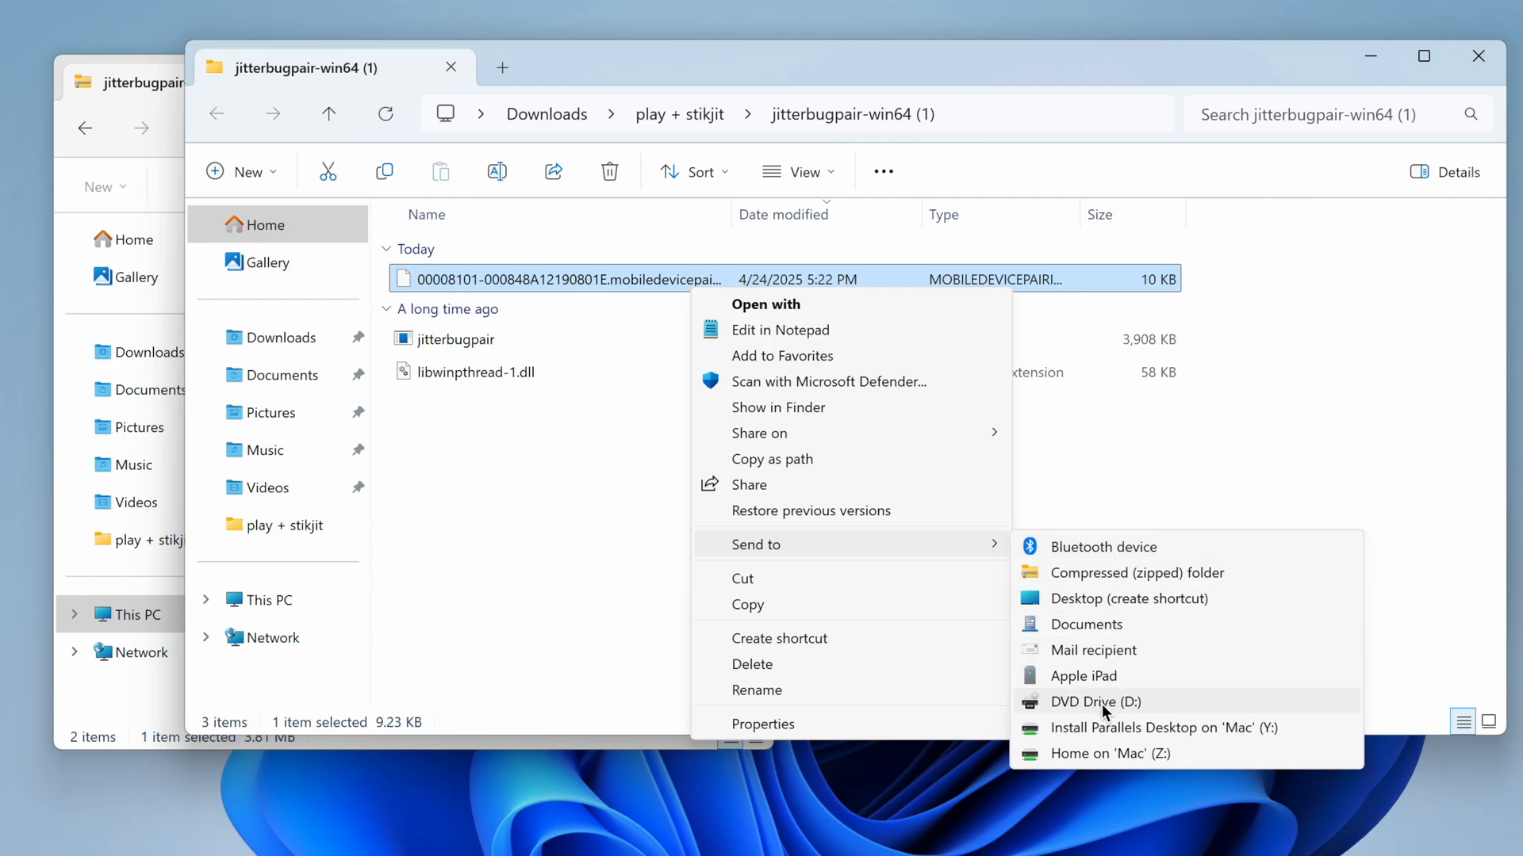
{"action": "mouse_move", "coordinate": [1114, 656]}
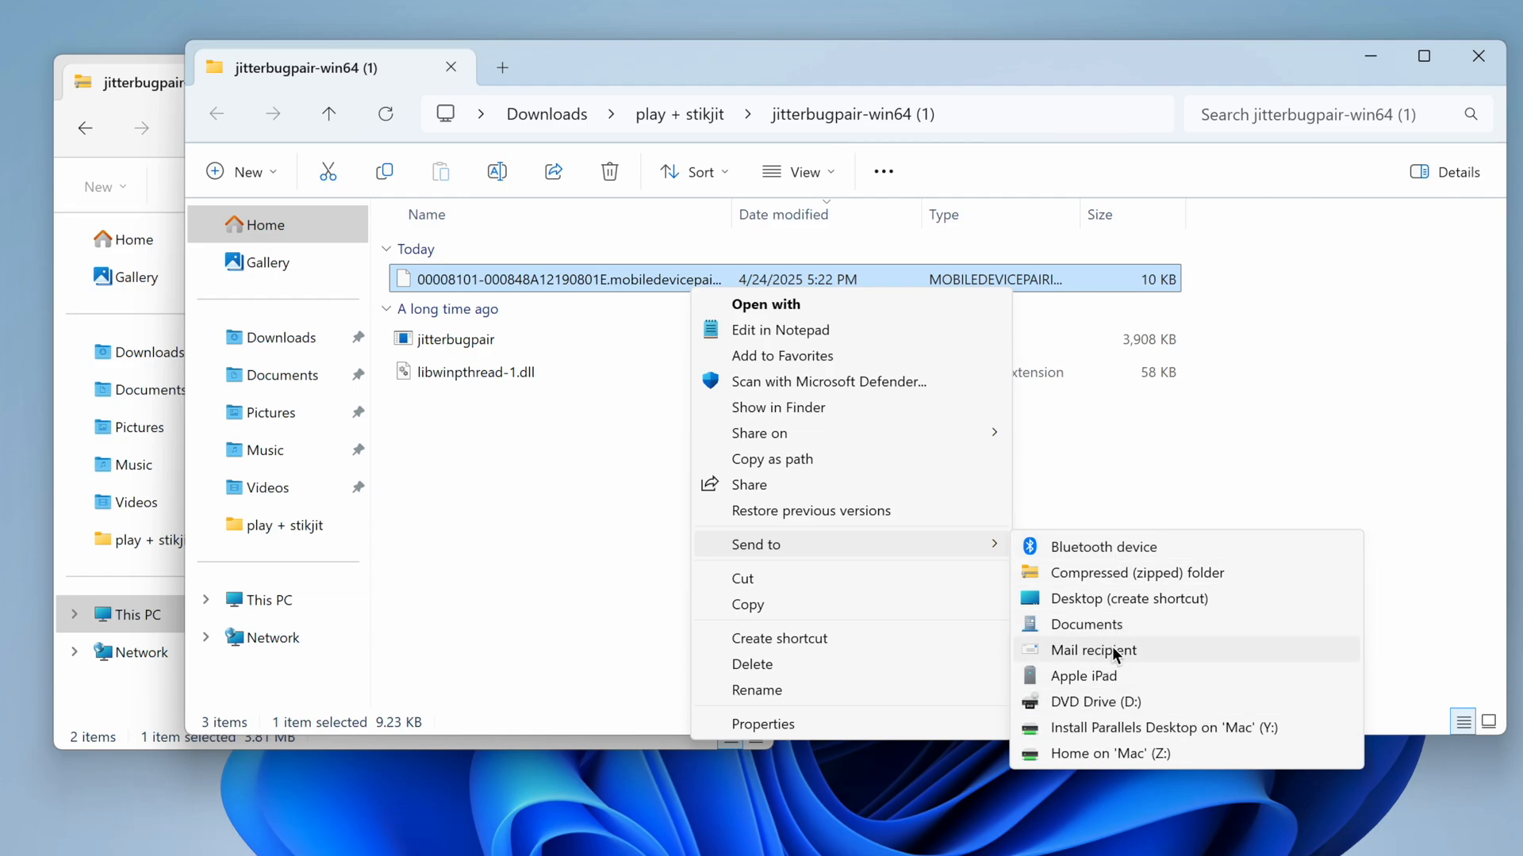
{"action": "mouse_move", "coordinate": [1144, 658]}
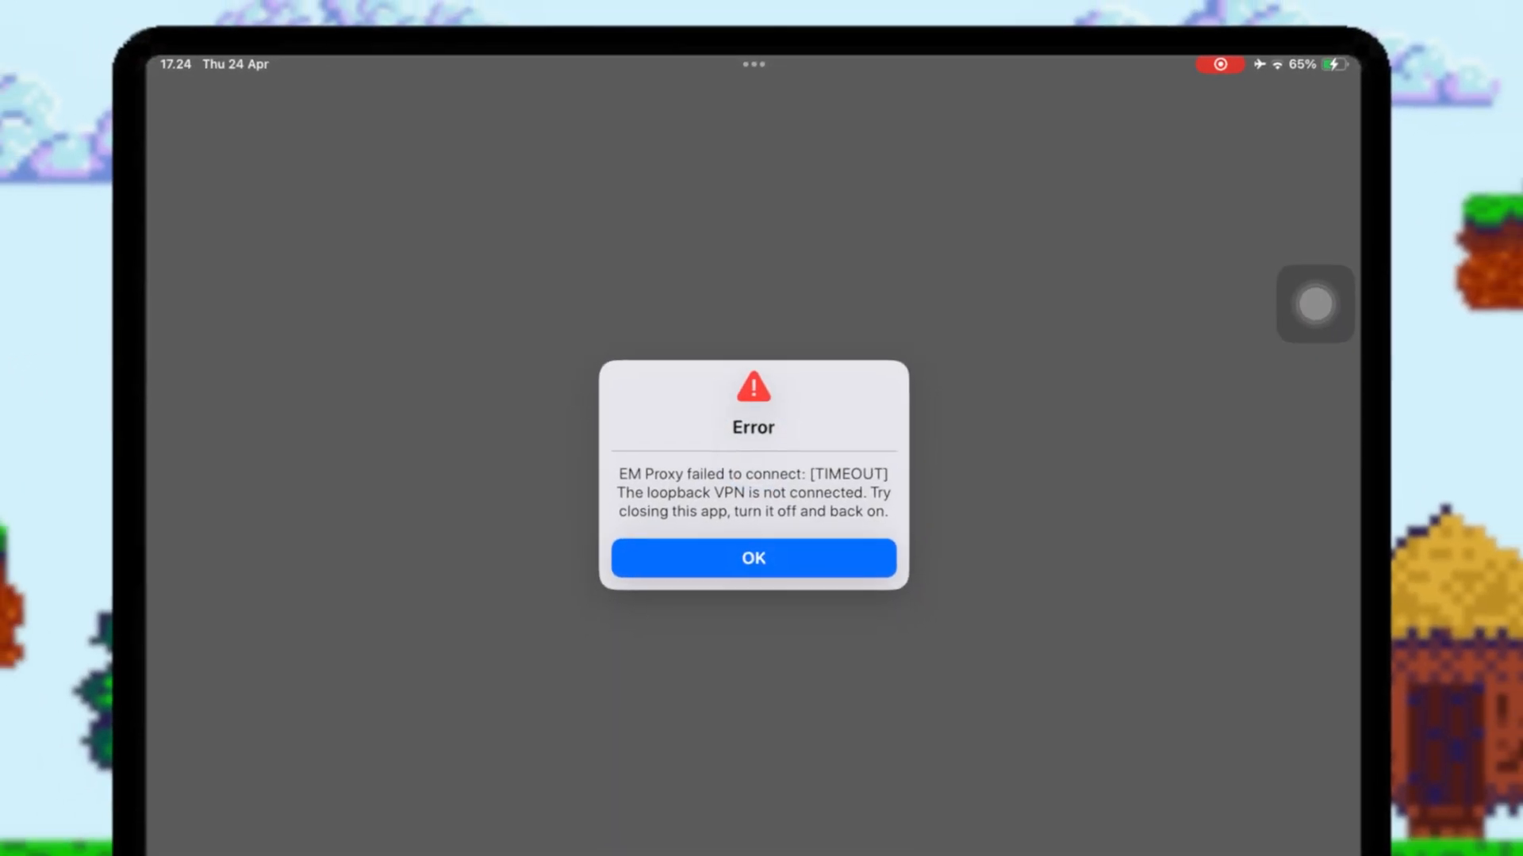
Dismiss the StikJIT VPN error, allow the StosVPN configuration, and return home.
{"action": "left_click", "coordinate": [753, 558]}
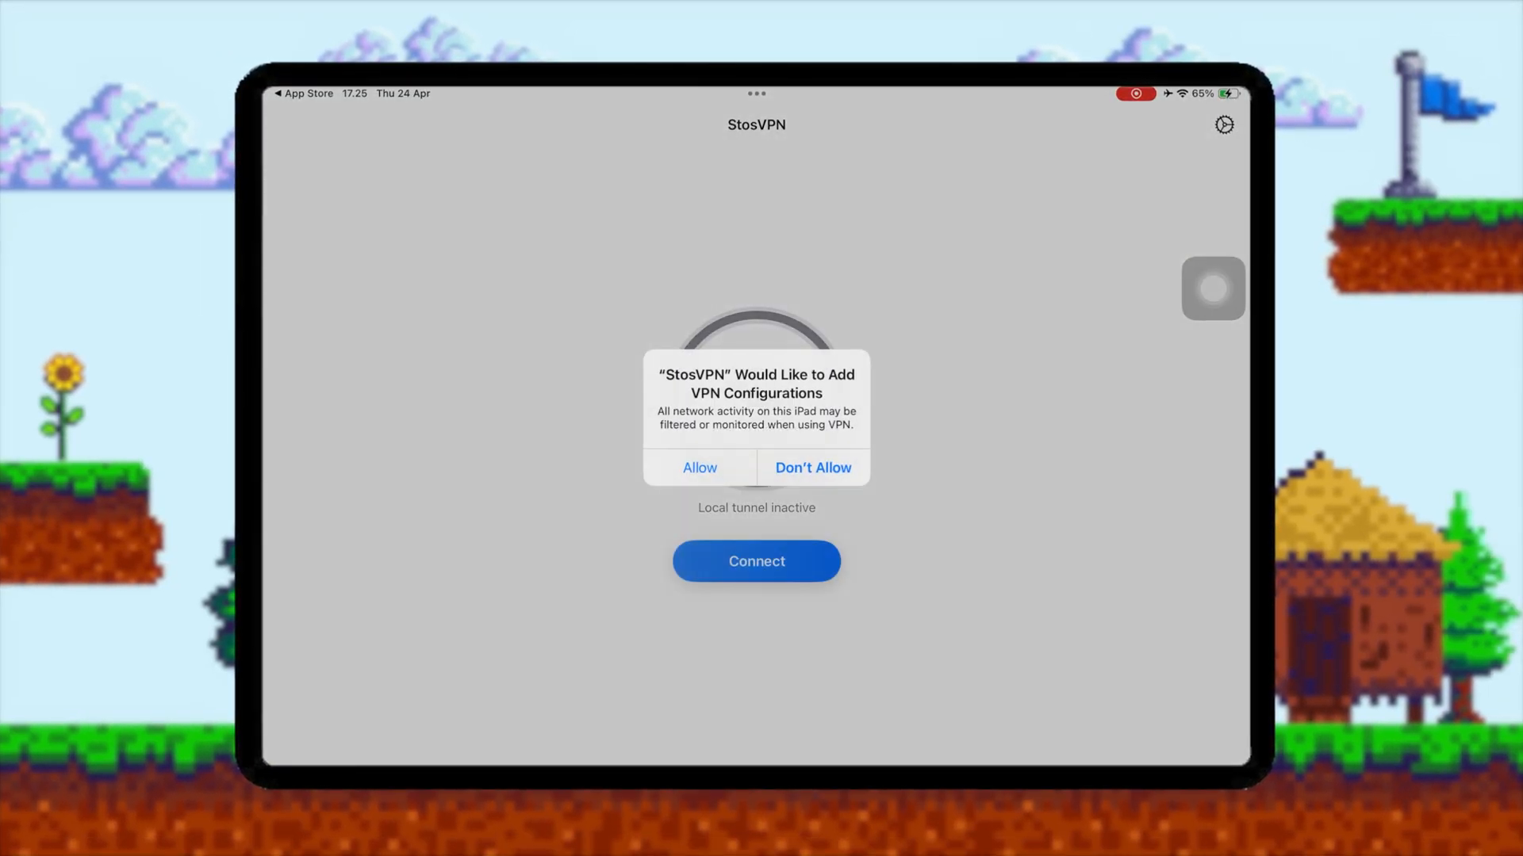
{"action": "left_click", "coordinate": [699, 467]}
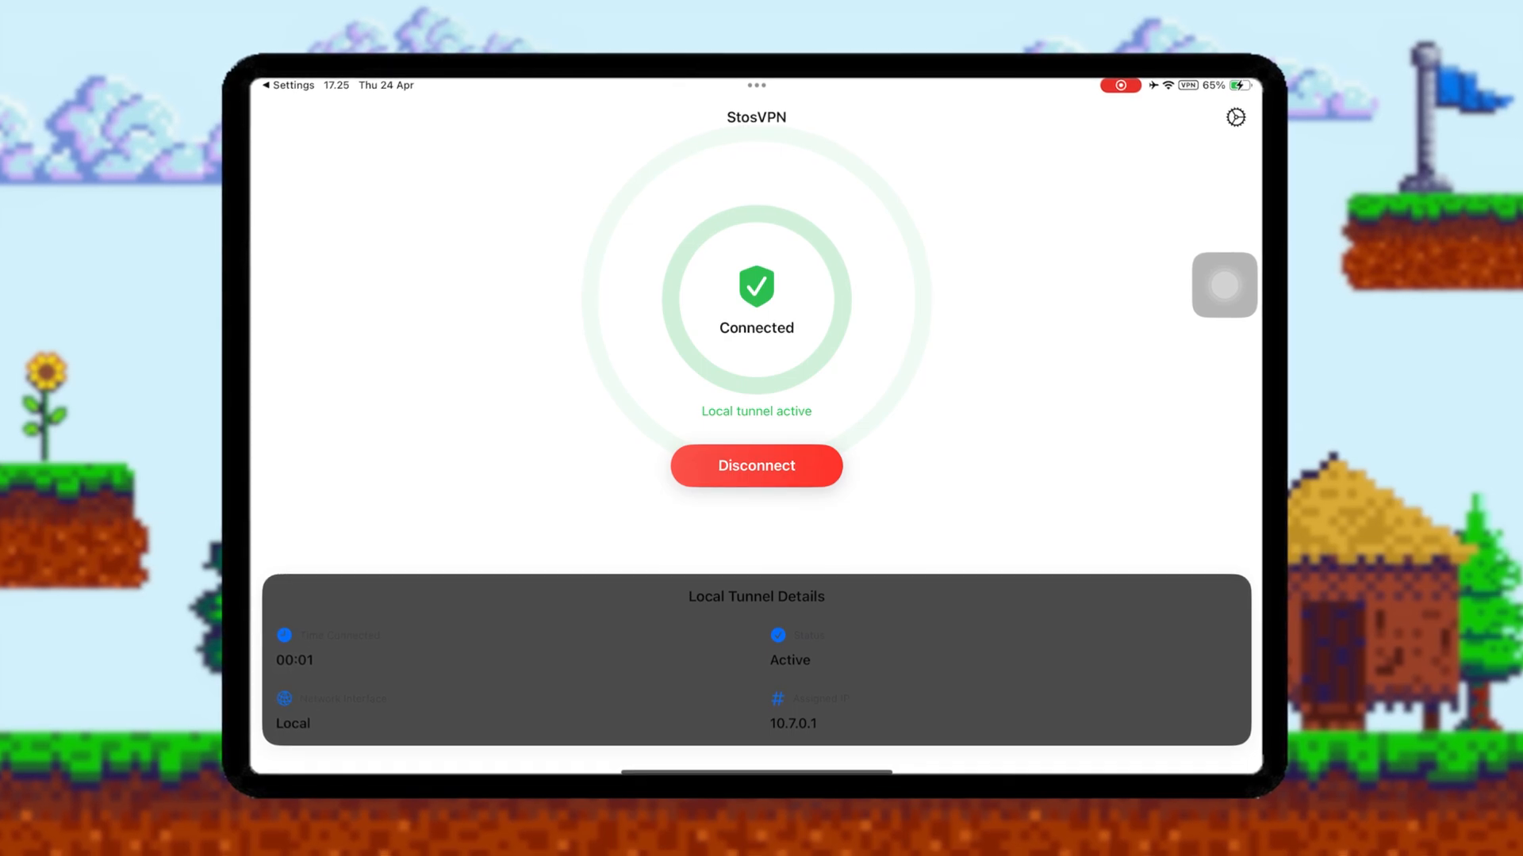
{"action": "key", "text": "home"}
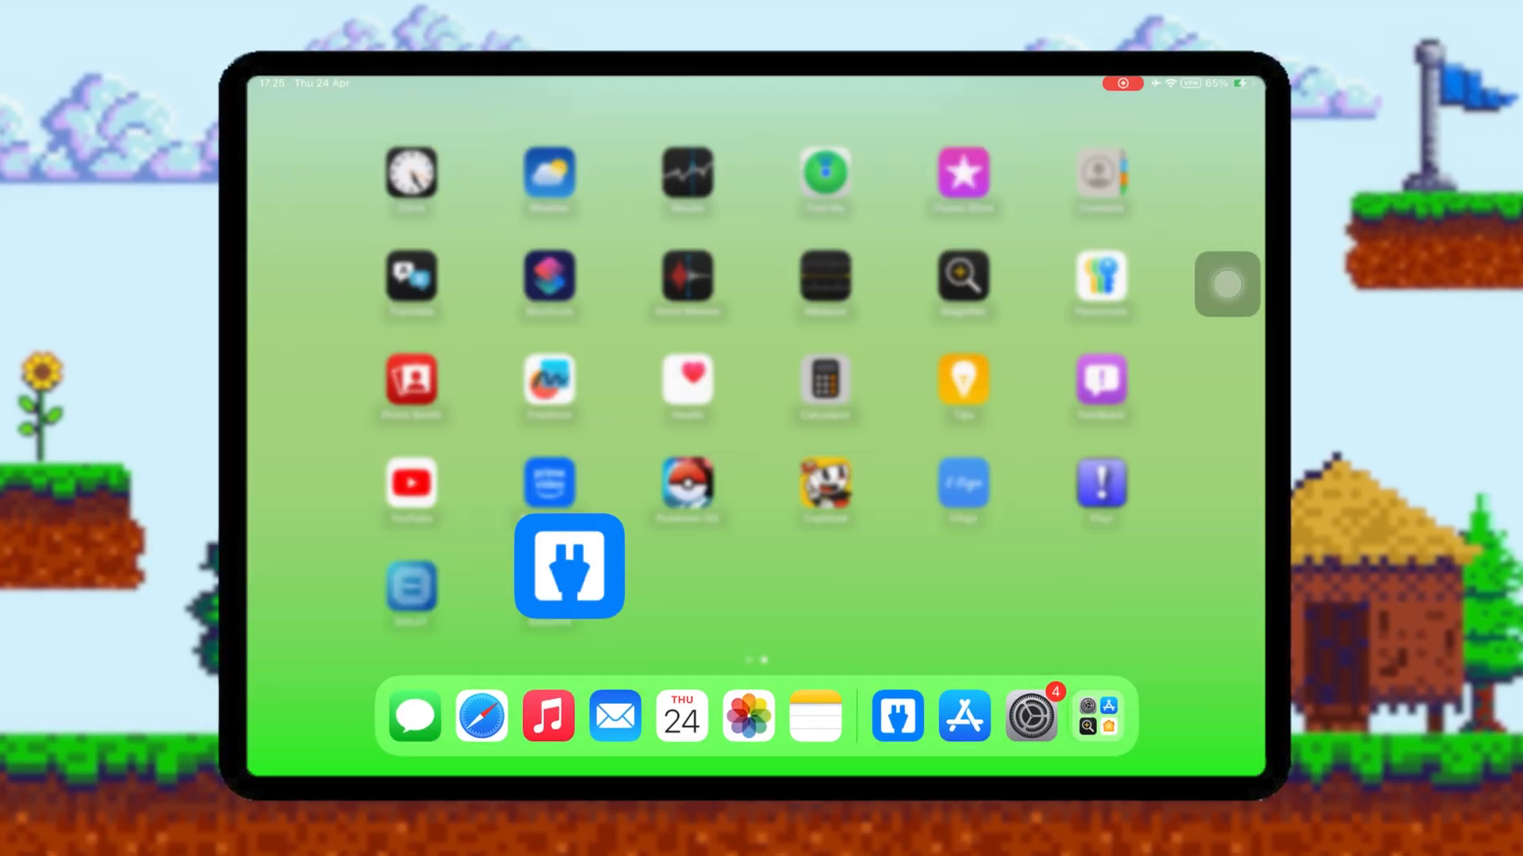
Import the pairing file in StikJIT and enable JIT for Play! from Installed Apps.
{"action": "left_click", "coordinate": [569, 566]}
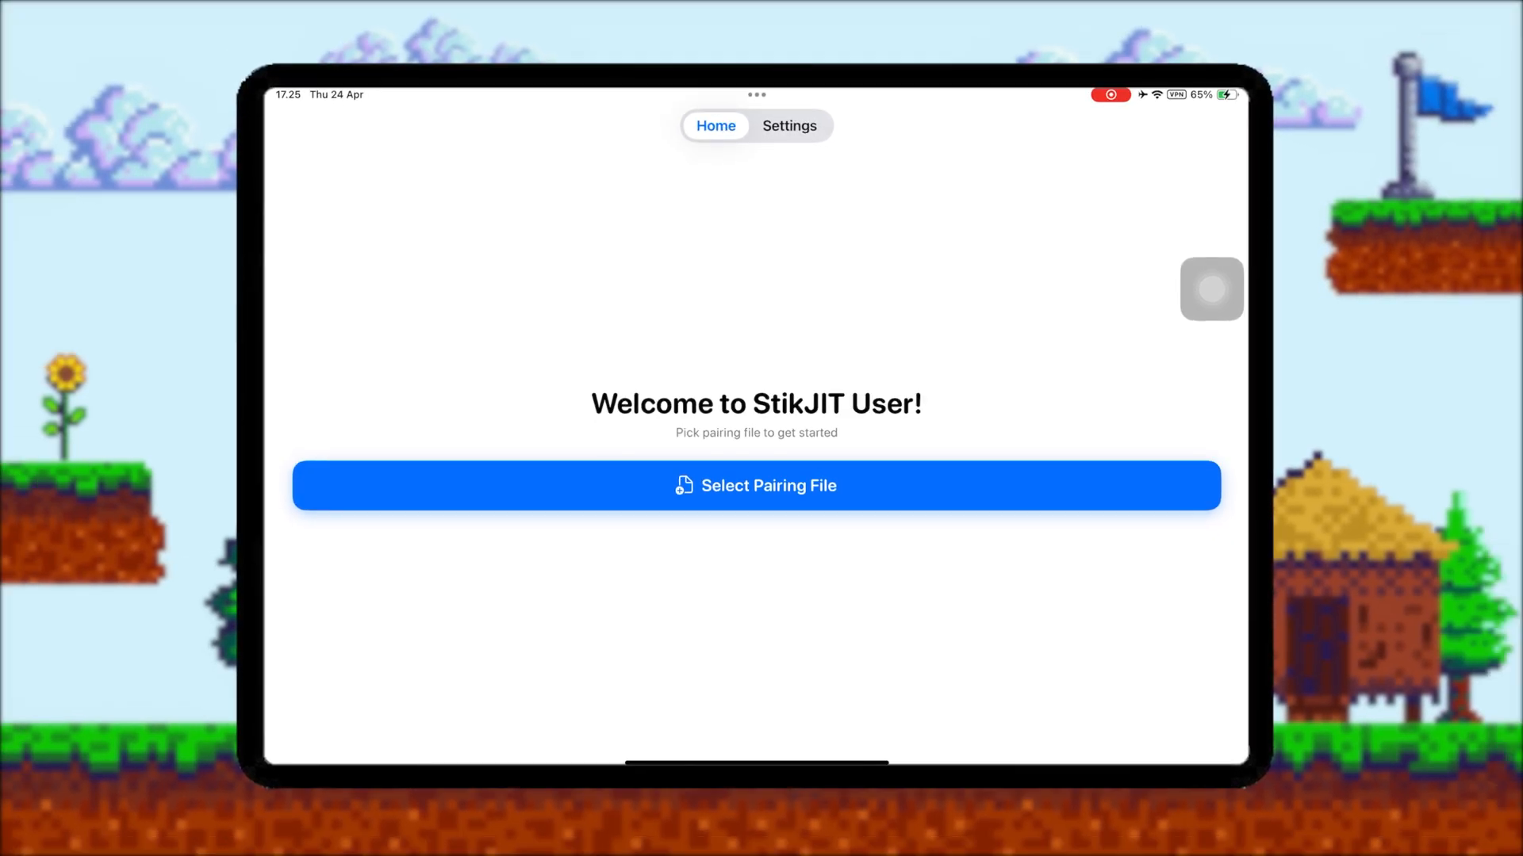
{"action": "left_click", "coordinate": [755, 486]}
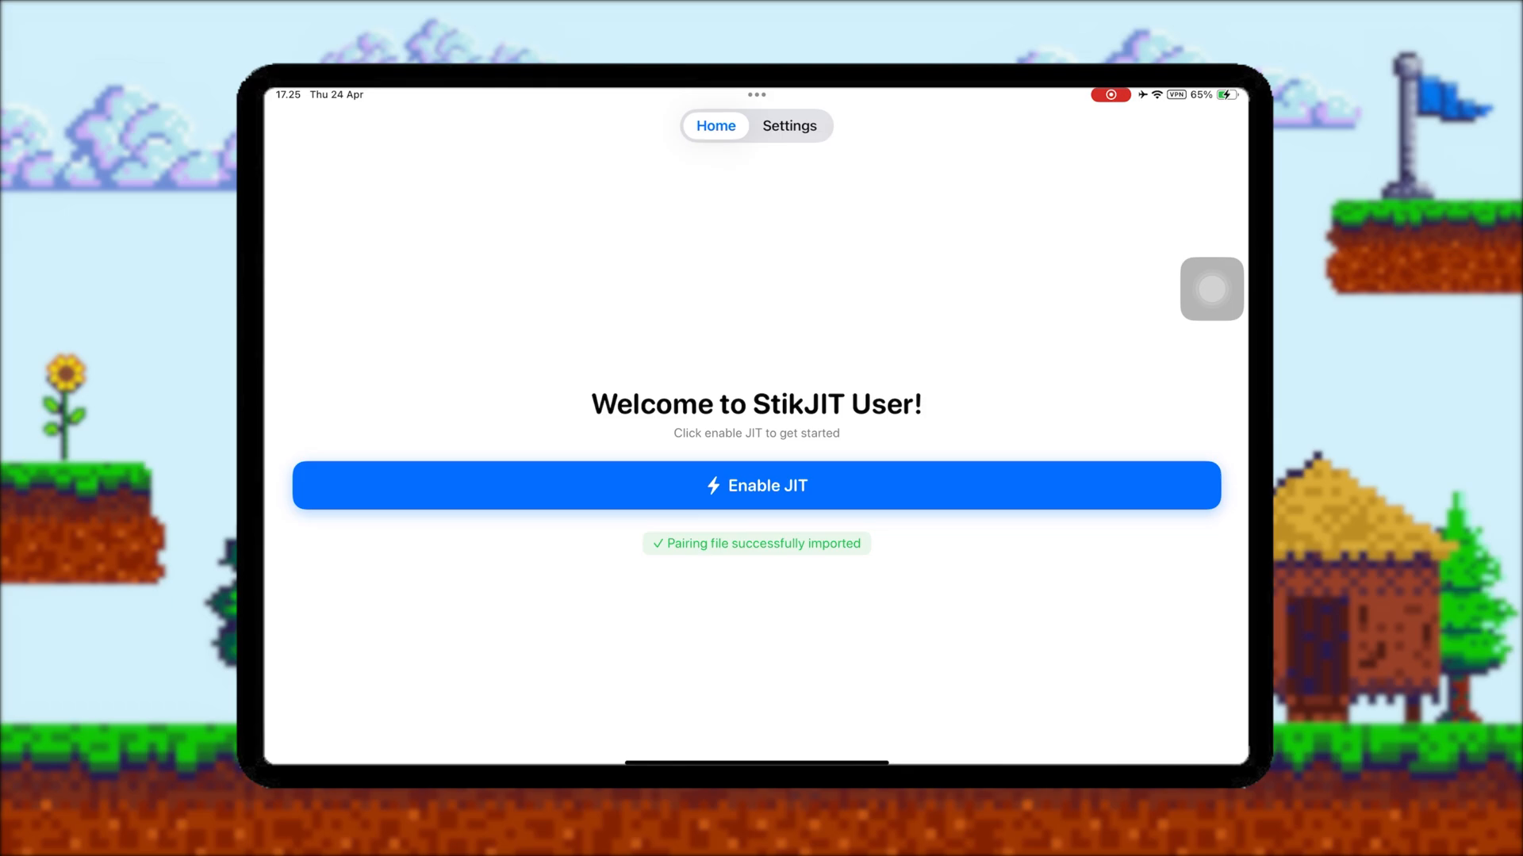
{"action": "left_click", "coordinate": [757, 486]}
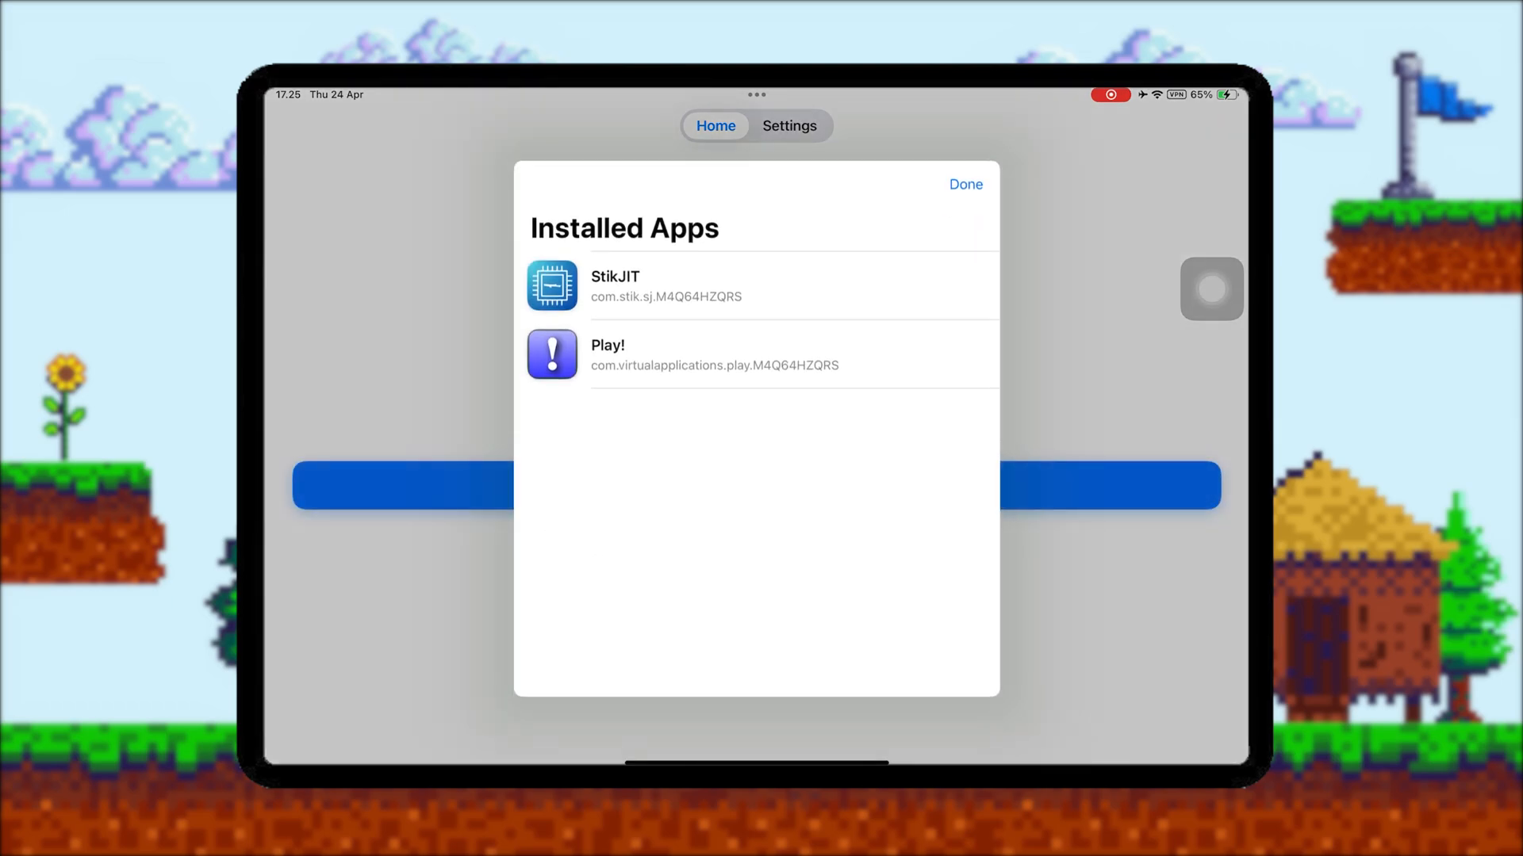
{"action": "left_click", "coordinate": [966, 184]}
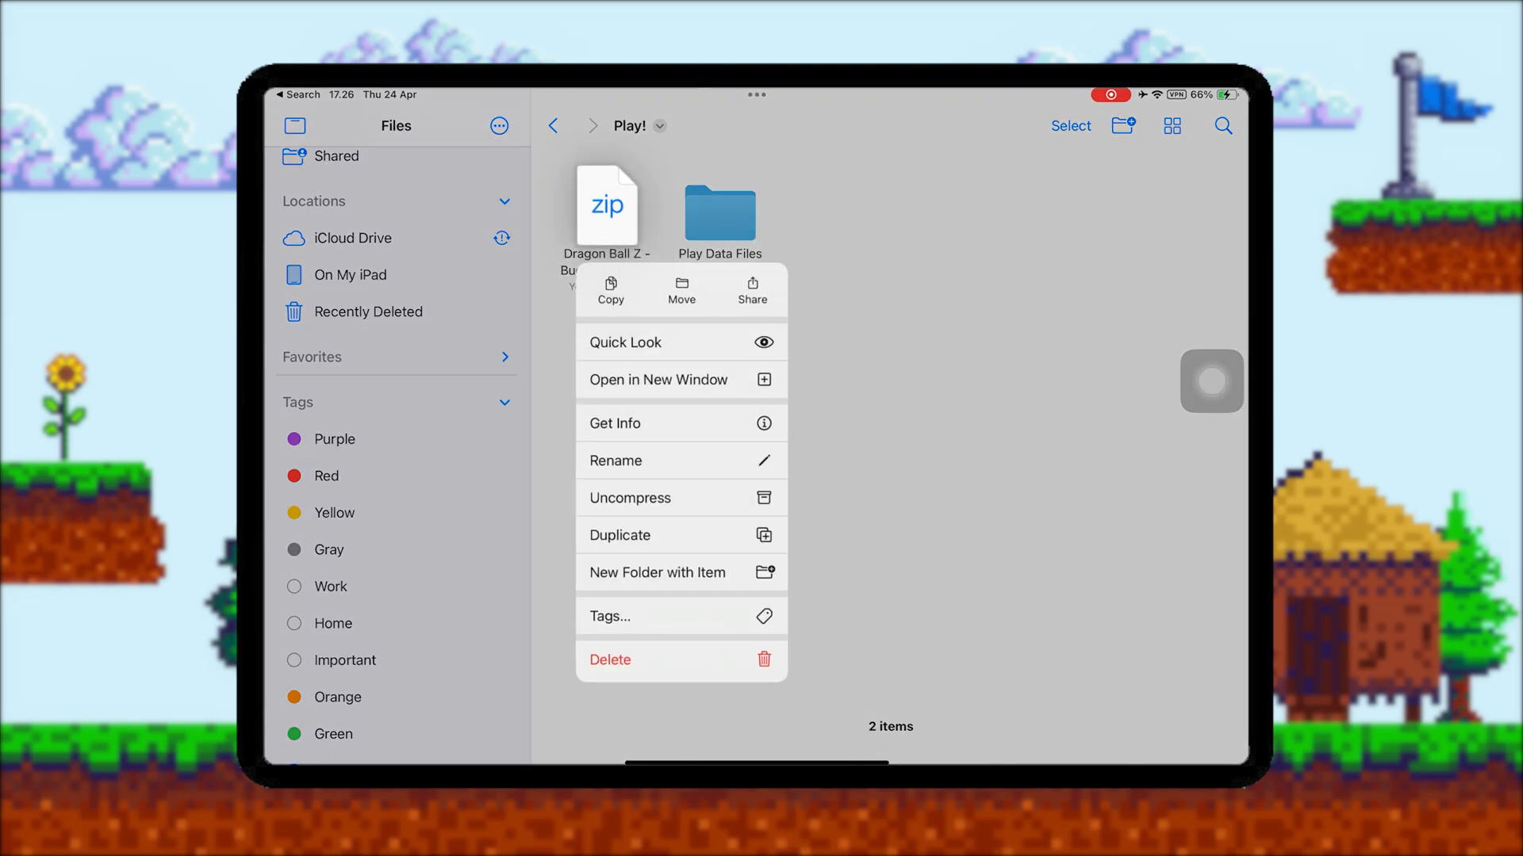
Uncompress the Dragon Ball Z zip archive in the Play! folder.
{"action": "left_click", "coordinate": [629, 498]}
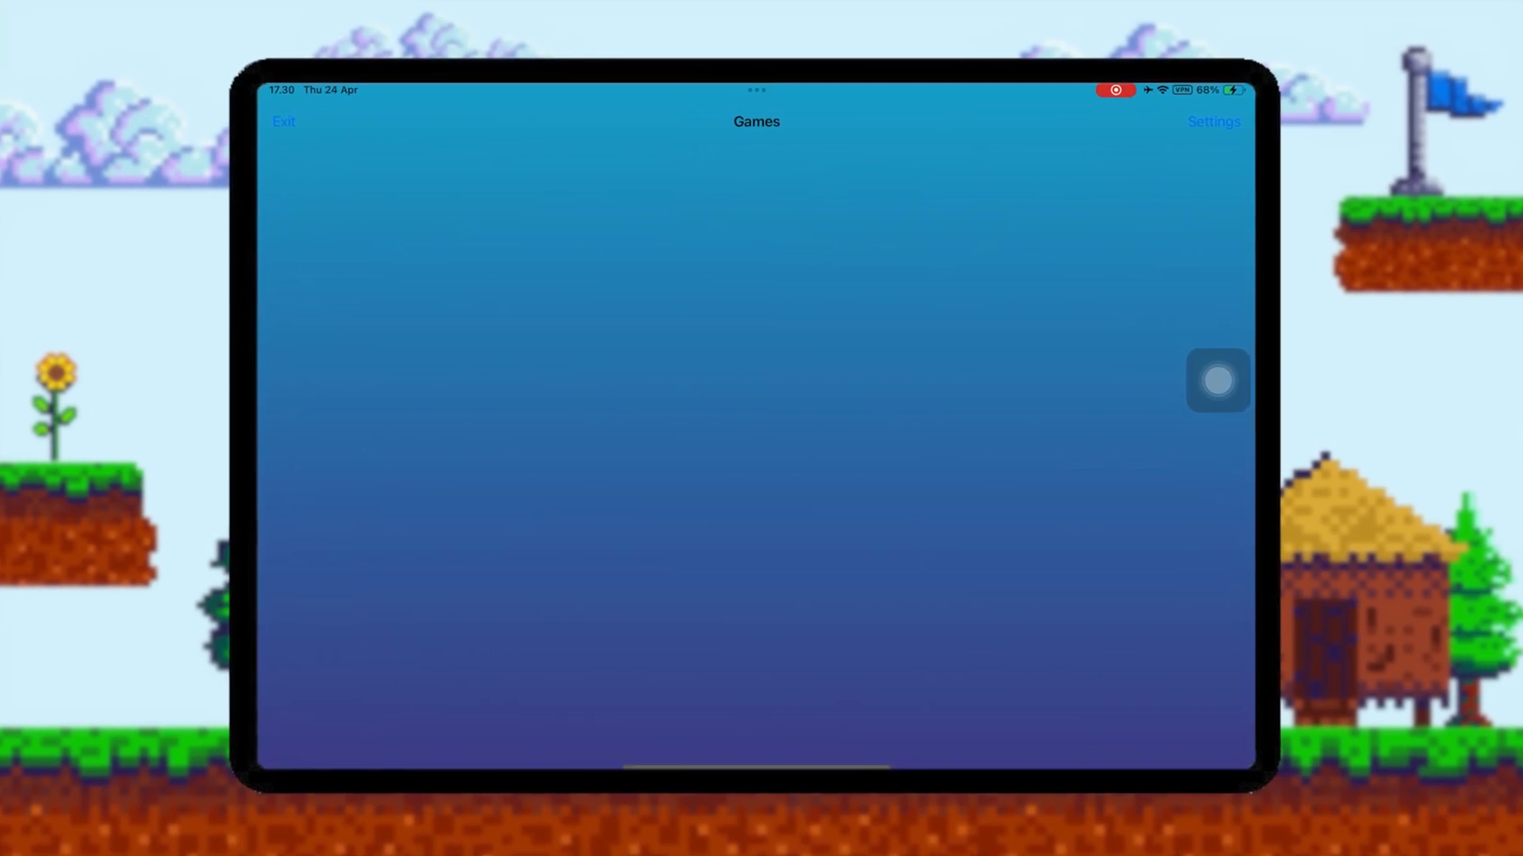
Open and close Play! settings, then boot Budokai 3 past the JIT unavailable warning.
{"action": "left_click", "coordinate": [1213, 122]}
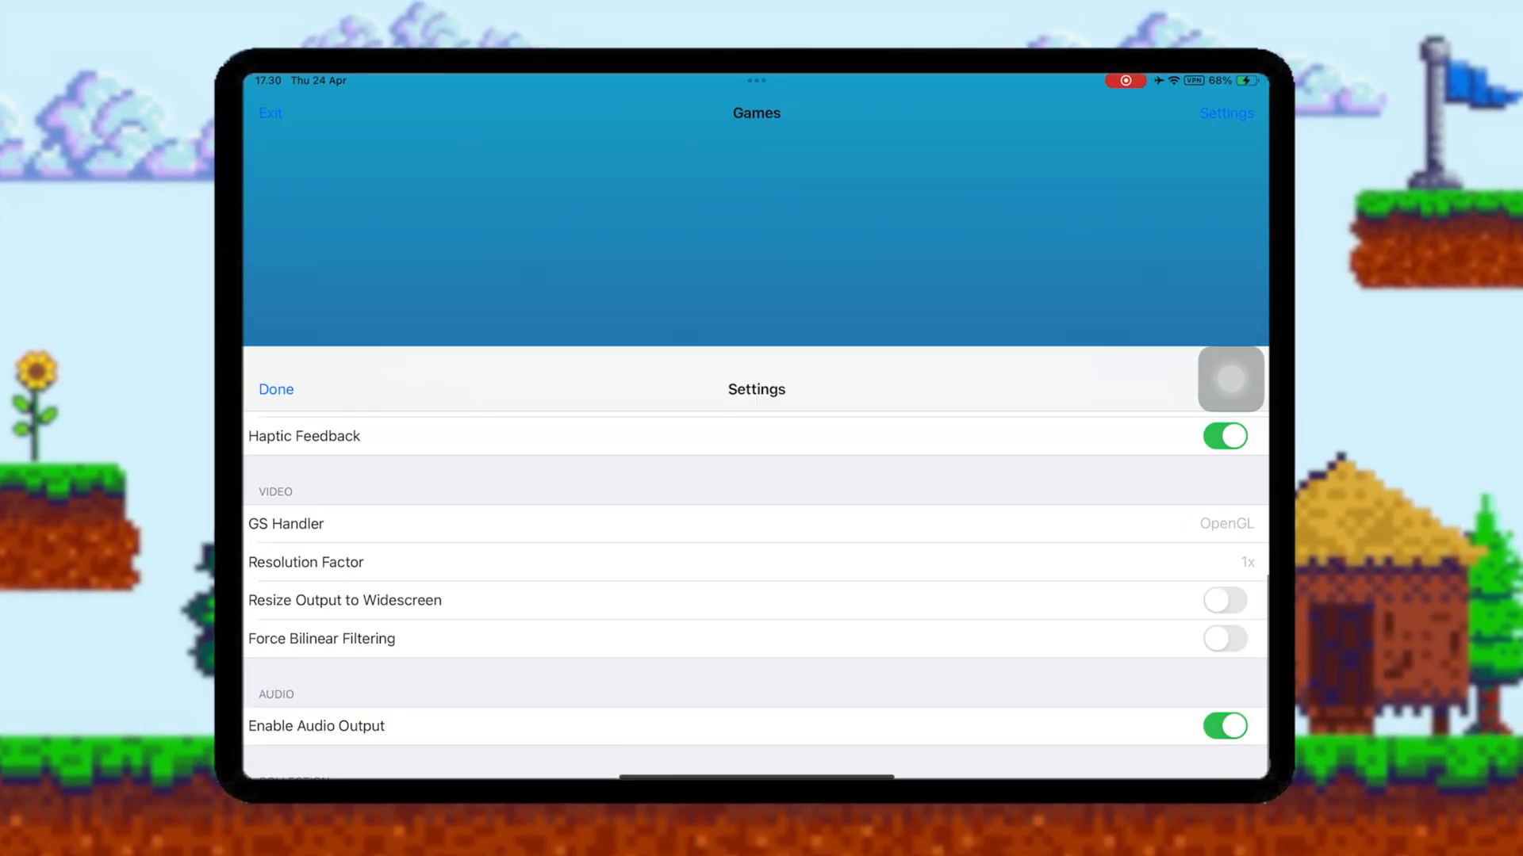
{"action": "left_click", "coordinate": [276, 390]}
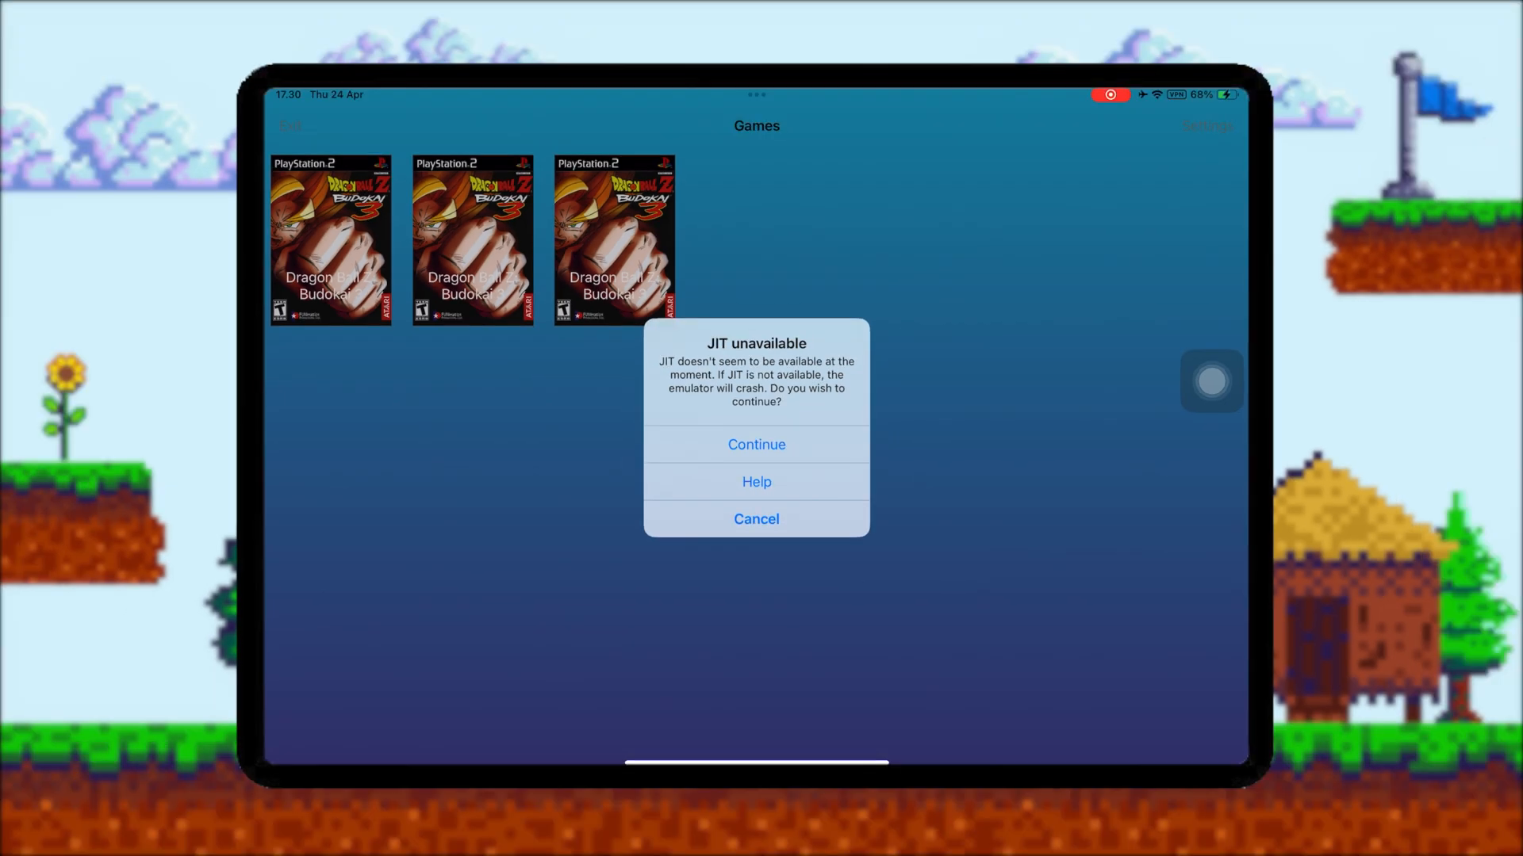
{"action": "left_click", "coordinate": [757, 444]}
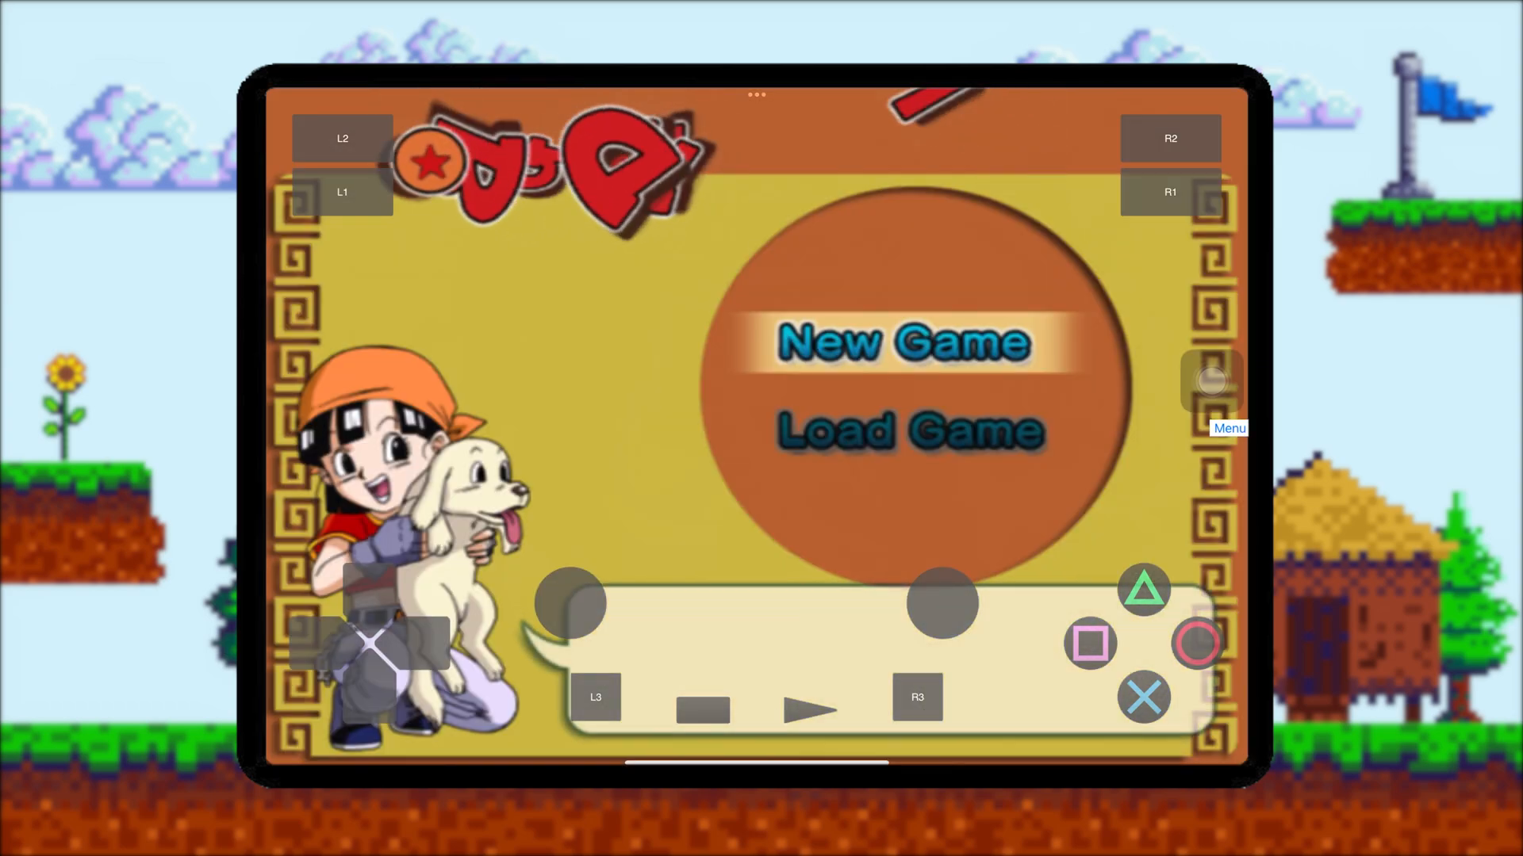
Choose New Game in Budokai 3, then select Goku on the character screen.
{"action": "left_click", "coordinate": [906, 344]}
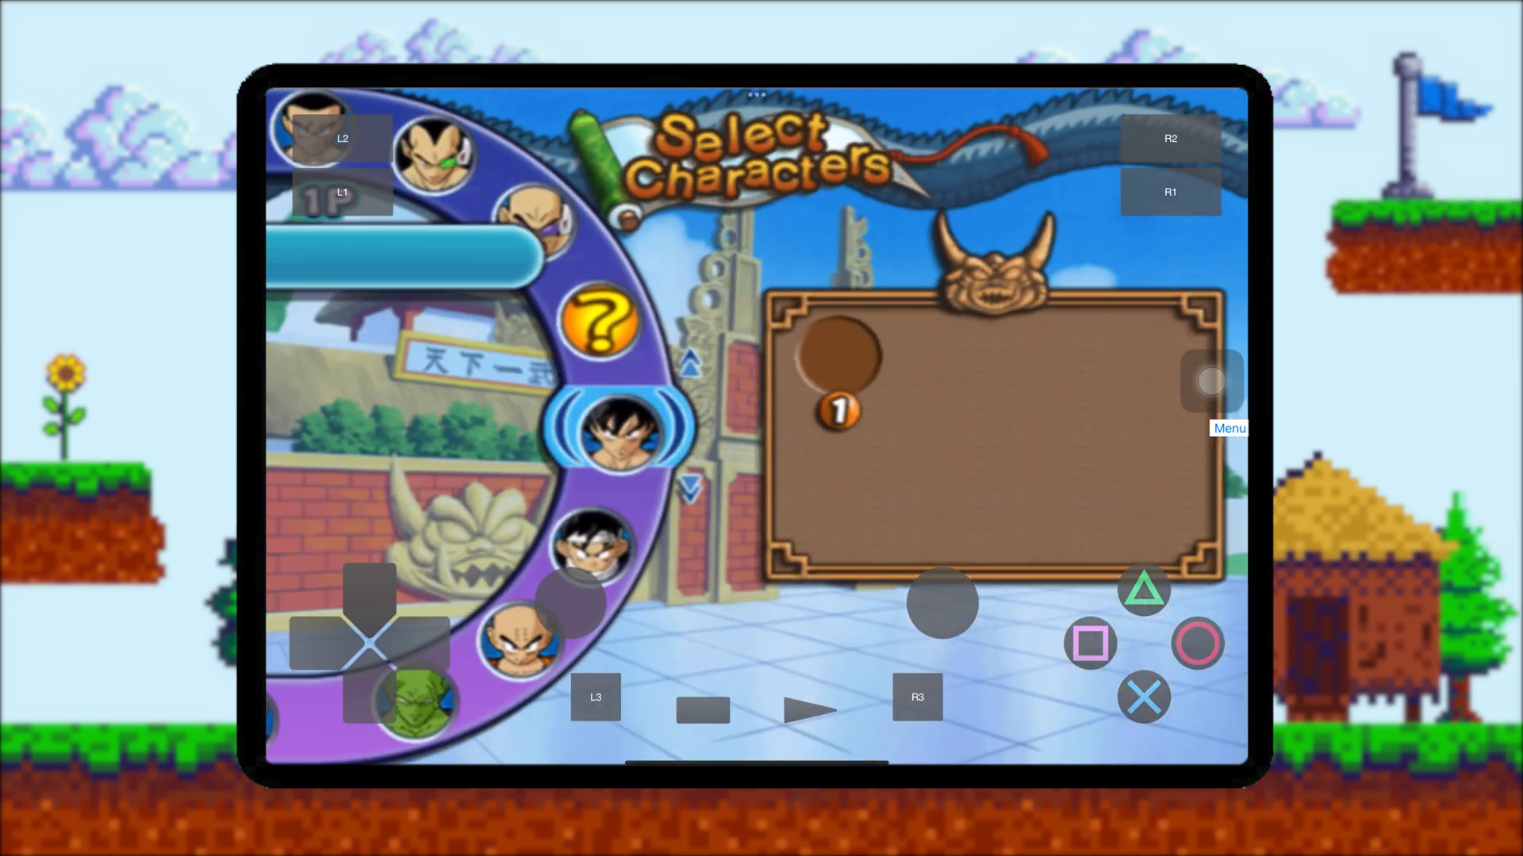
{"action": "left_click", "coordinate": [617, 438]}
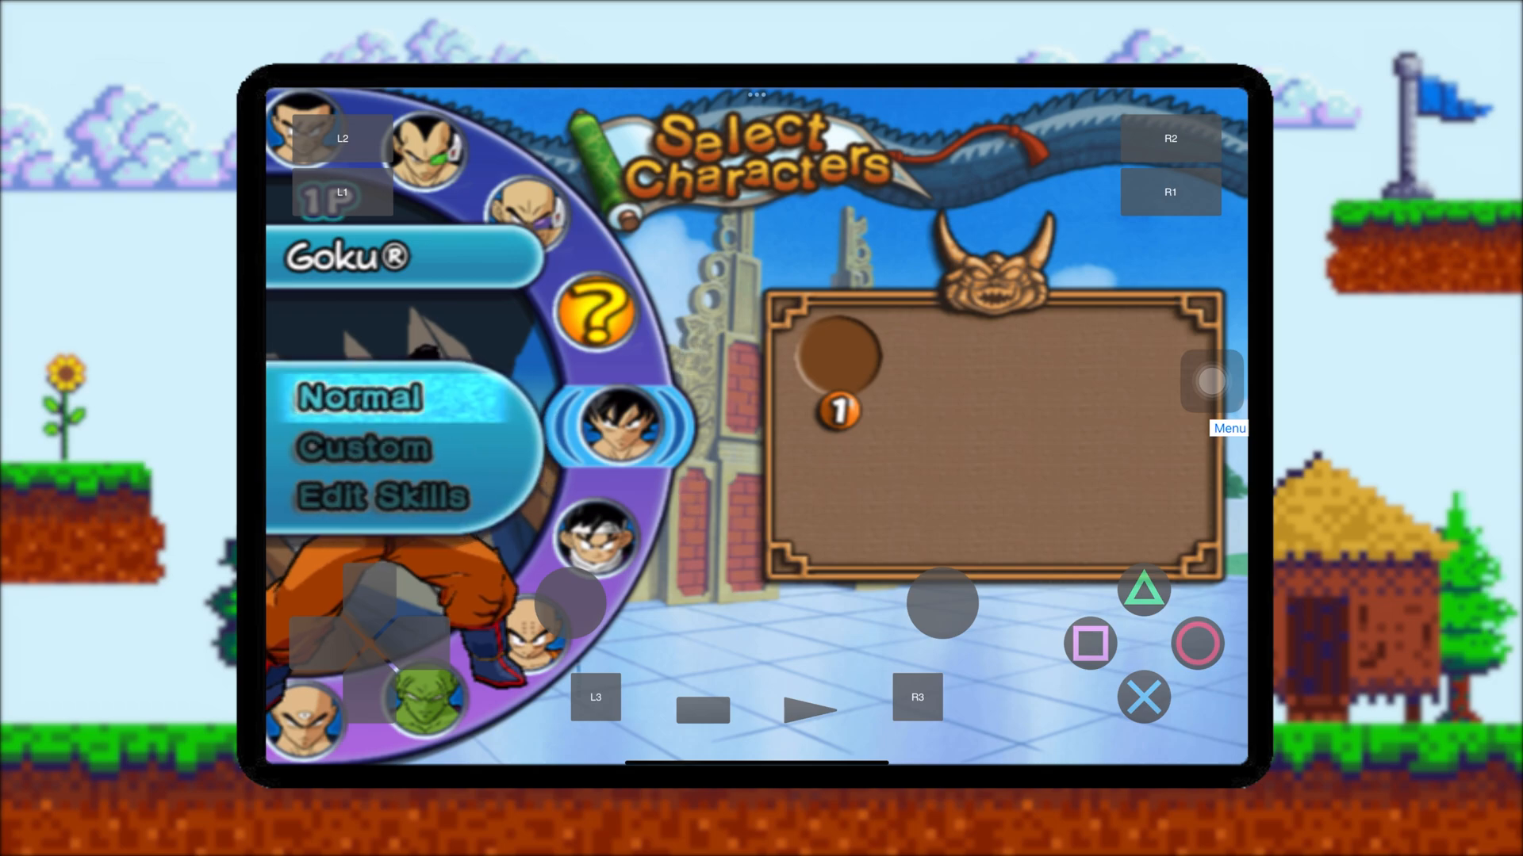